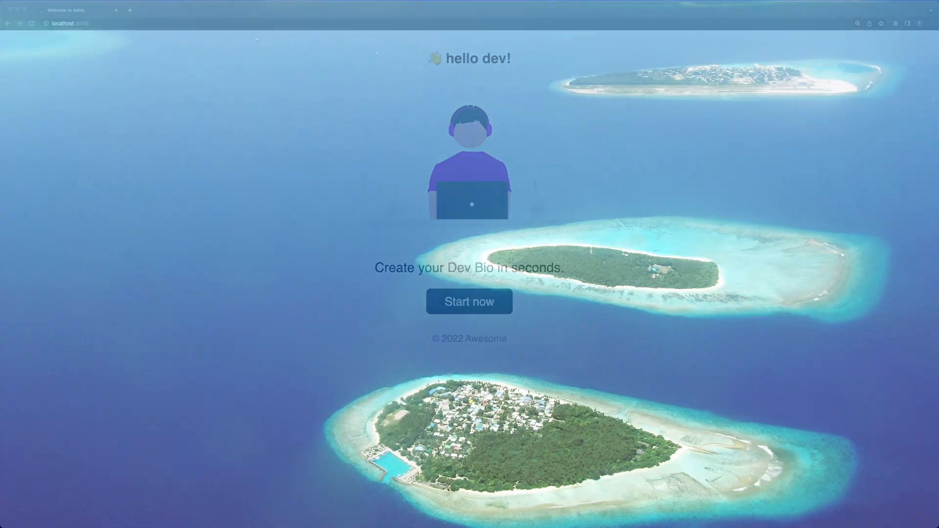
click(469, 301)
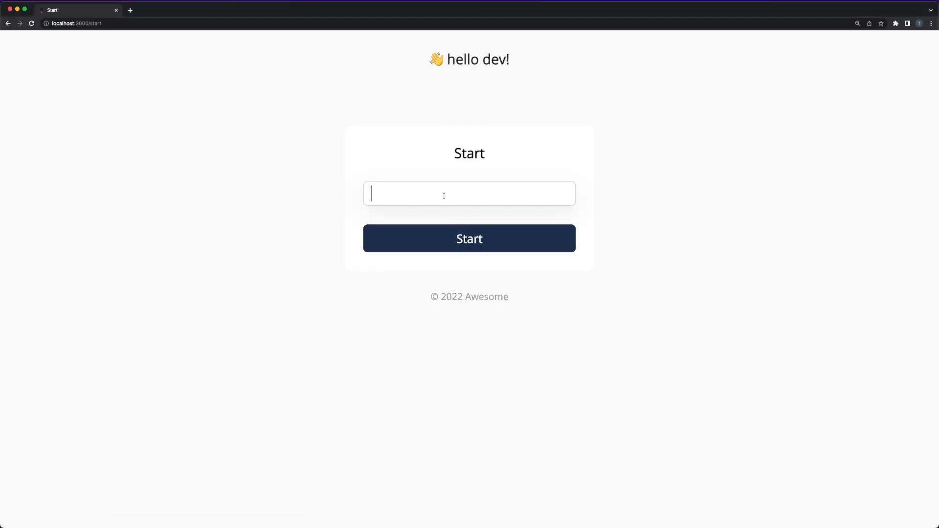
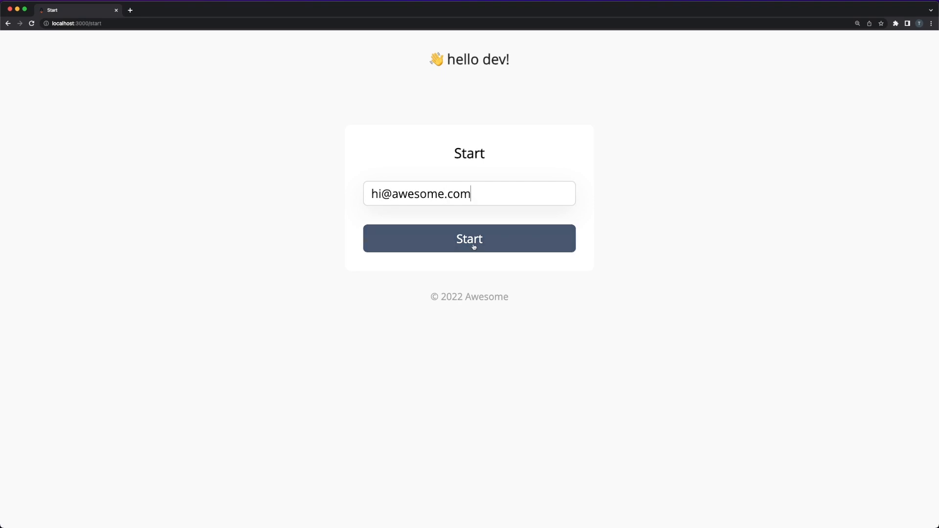
click(469, 239)
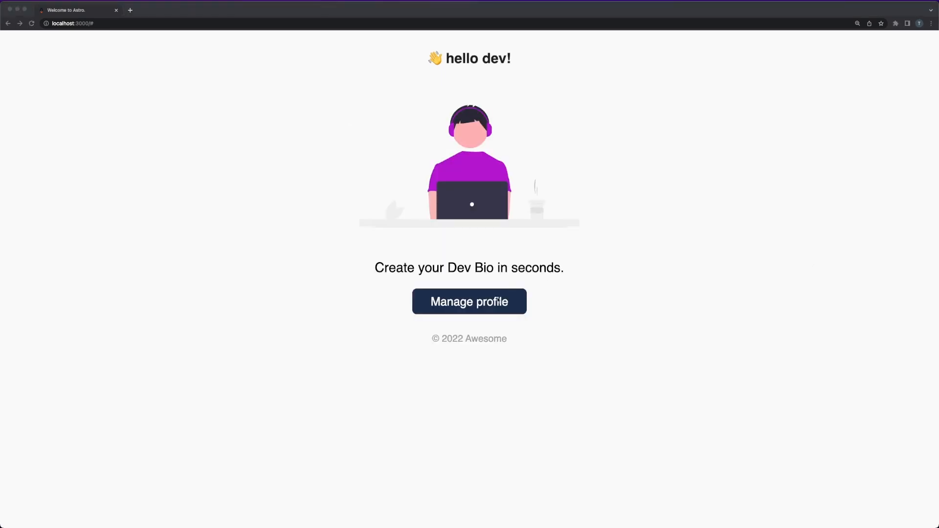
click(469, 301)
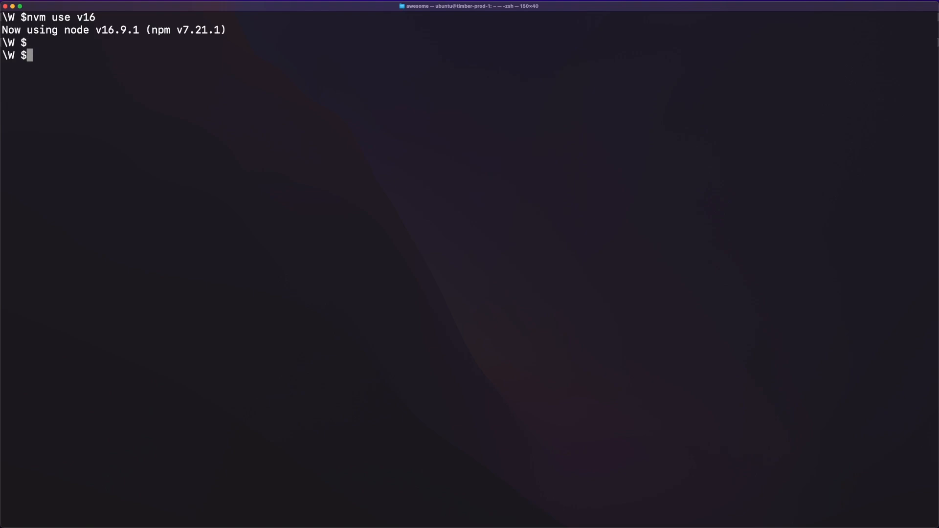
Step: Start scaffolding a new Astro project with npm create astro@latest
text(npm create astro@lates)
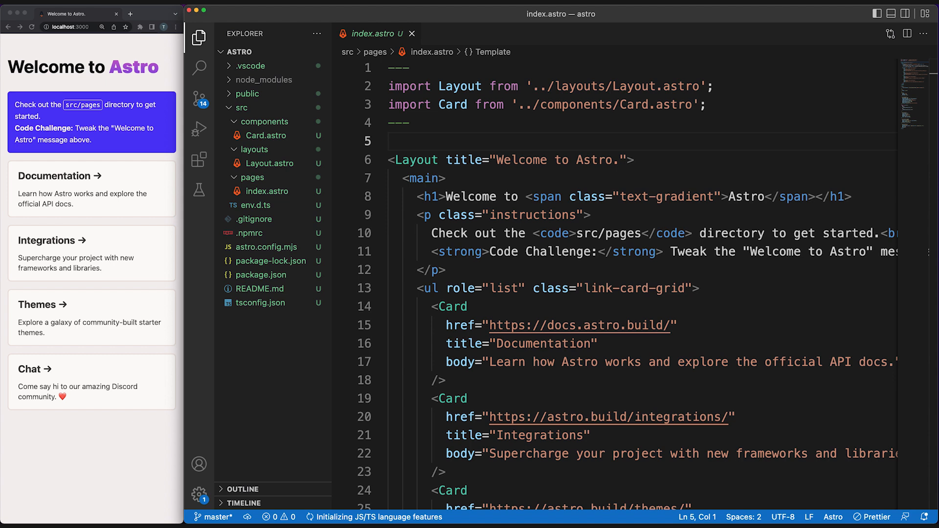
mouse_move(254, 180)
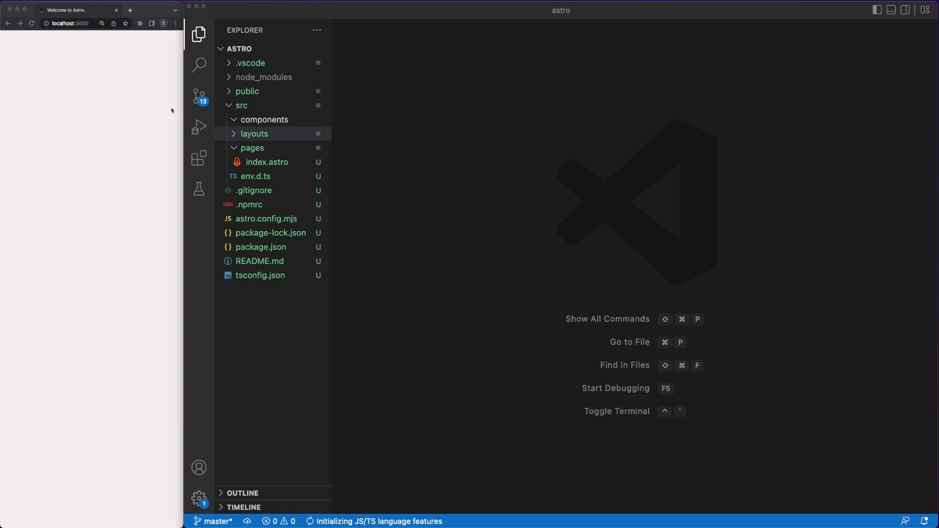
Step: In Layout.astro, wrap the page slot with Header and Footer components and their imports
click(255, 134)
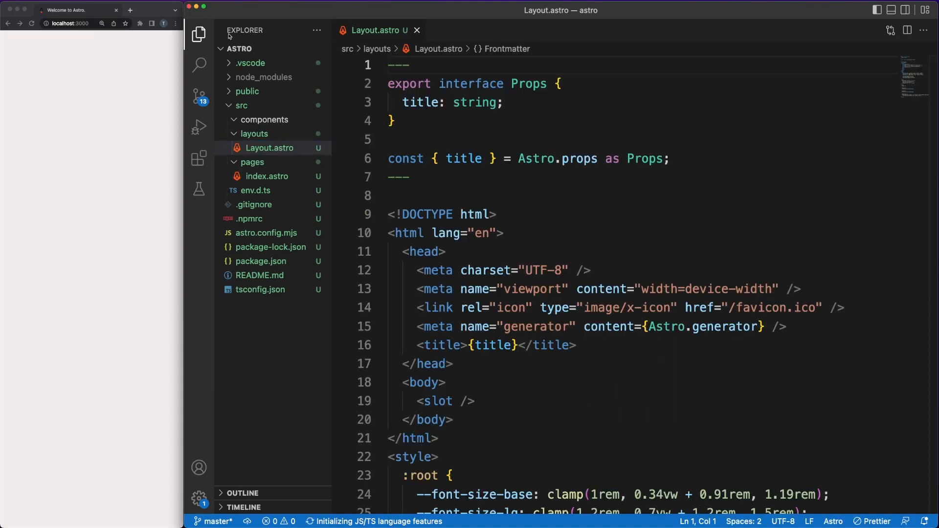
click(199, 33)
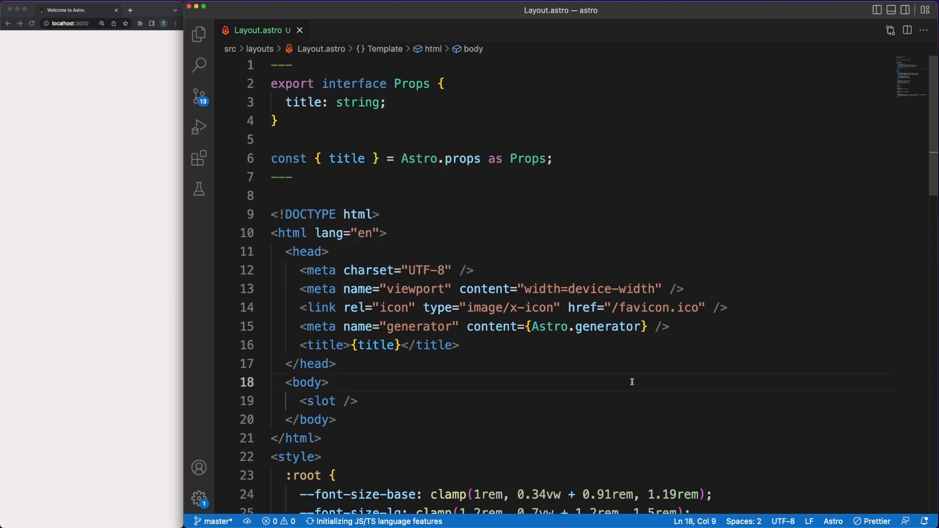
scroll(down, 3)
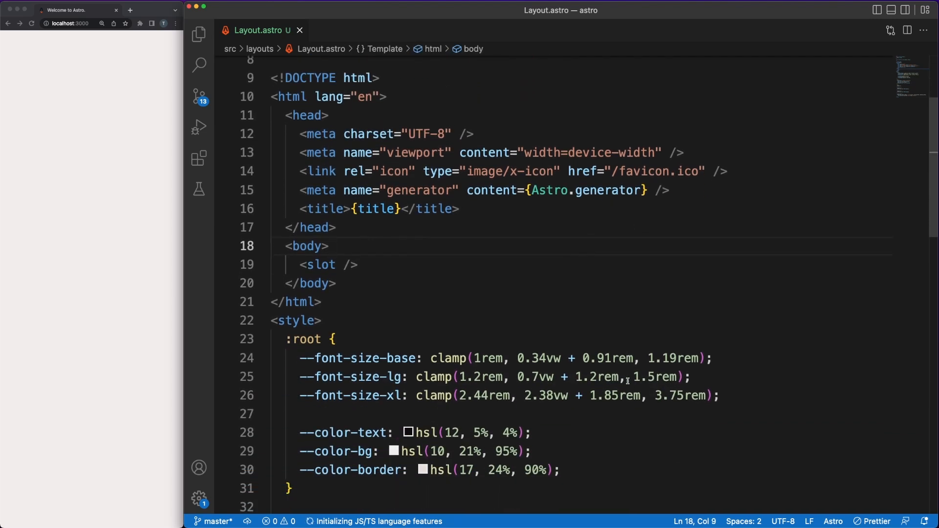
text(<Header />)
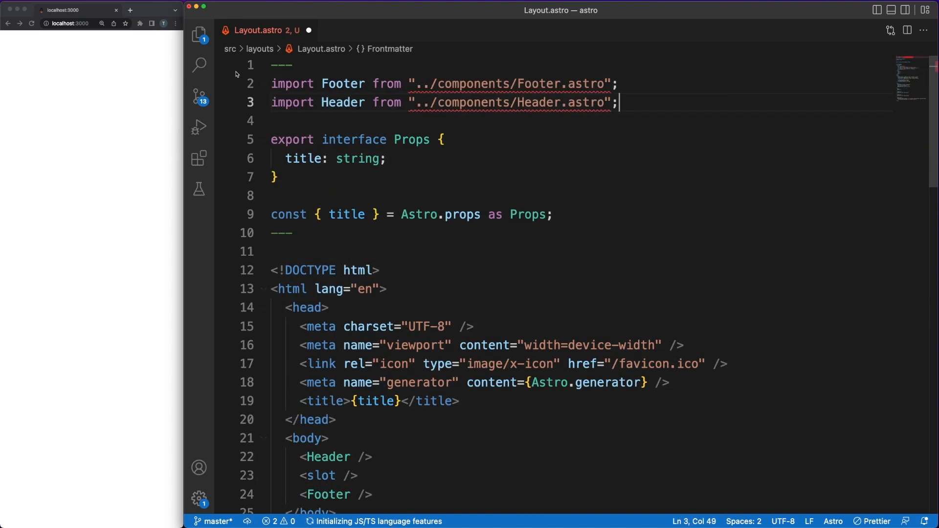
Step: Write Footer.astro (© 2022 Awesome) and Header.astro with a bold centred hello dev! link styled under .main
click(198, 34)
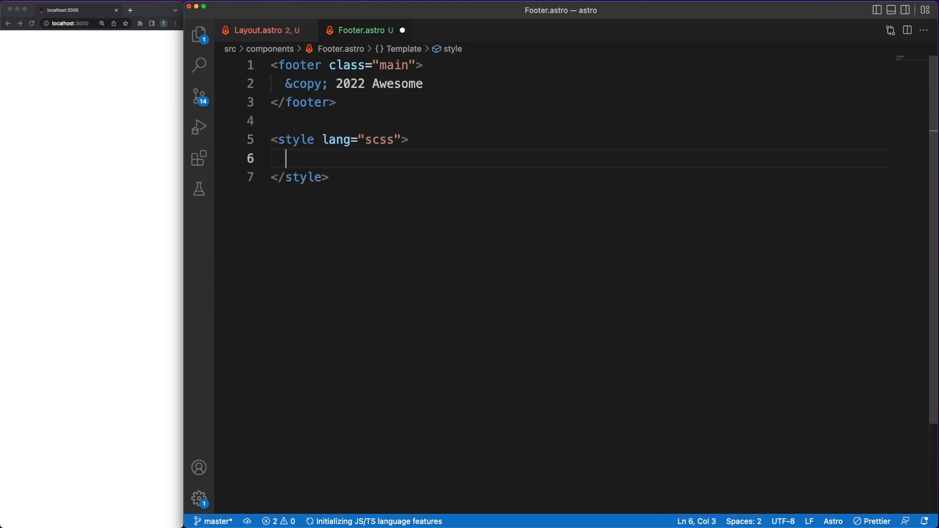
text(.main {)
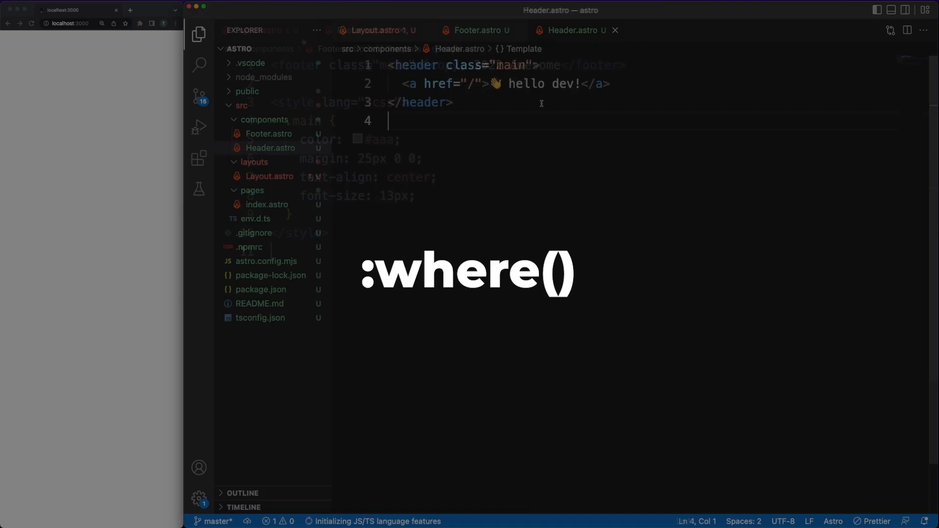
text(<style lang="scss">)
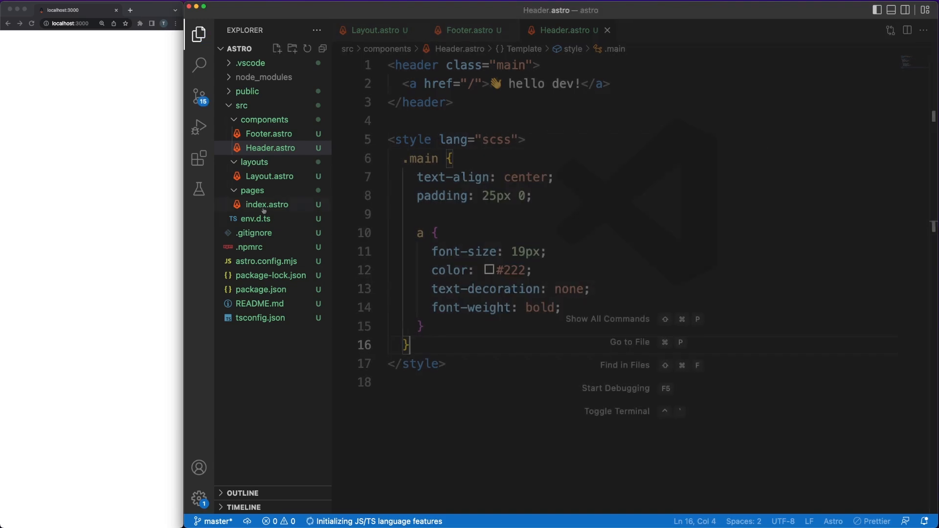
click(266, 204)
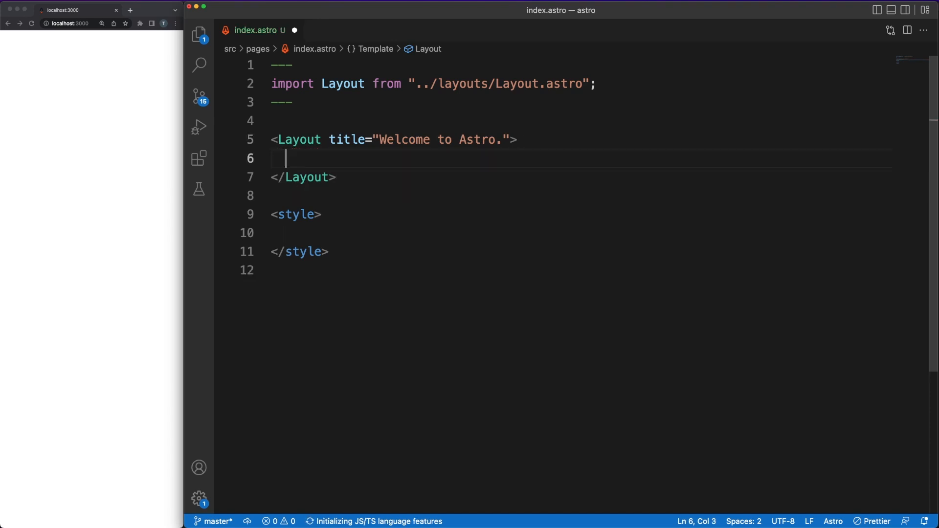
Step: Replace index.astro content with a section.hi showing /coding.svg and 'Create your Dev Bio in seconds.' with flex SCSS
text(Hello!)
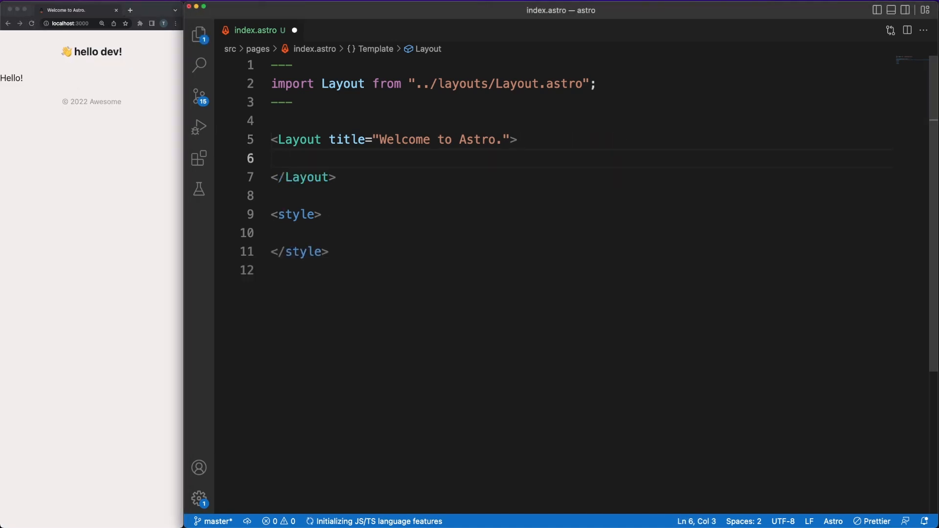
text(<section class="hi">)
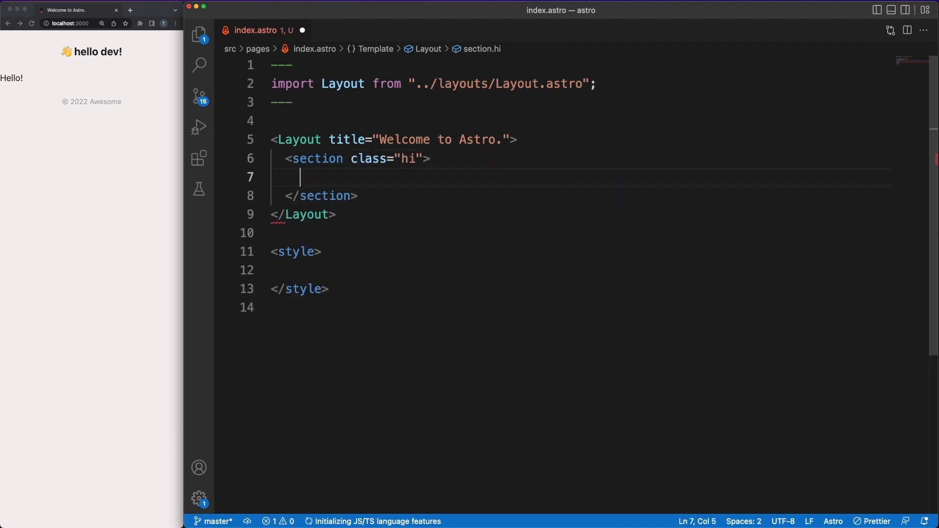
text(<img src="/coding.svg" />)
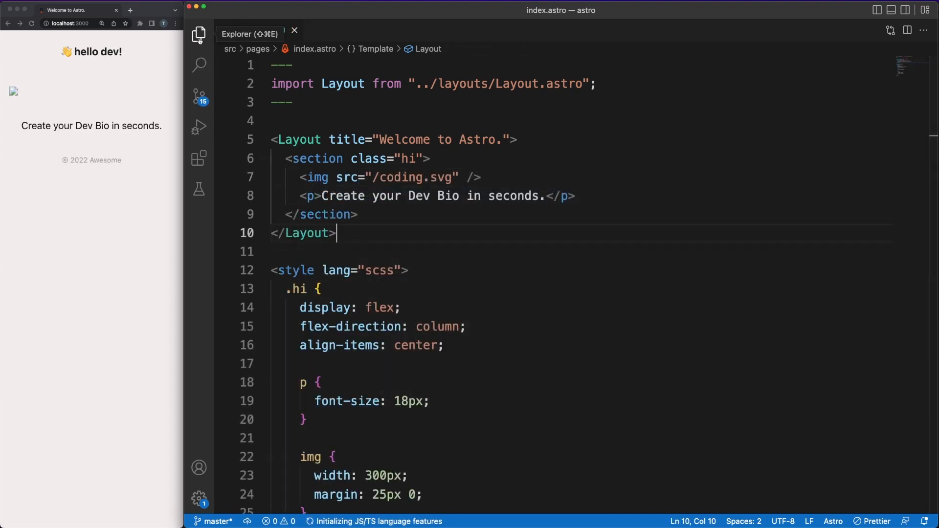
click(199, 35)
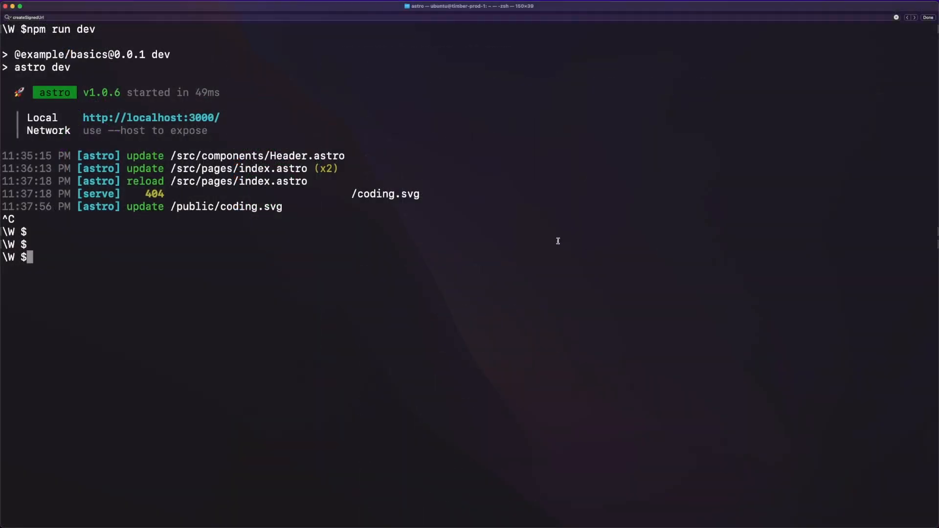
Step: Run npm run astro add solid to add the Solid integration
text(npm run astro)
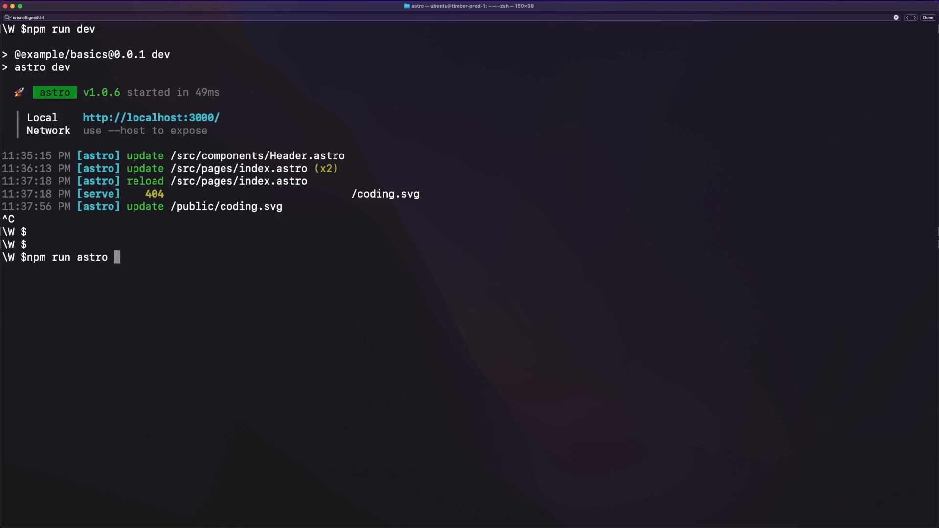
text(add solid)
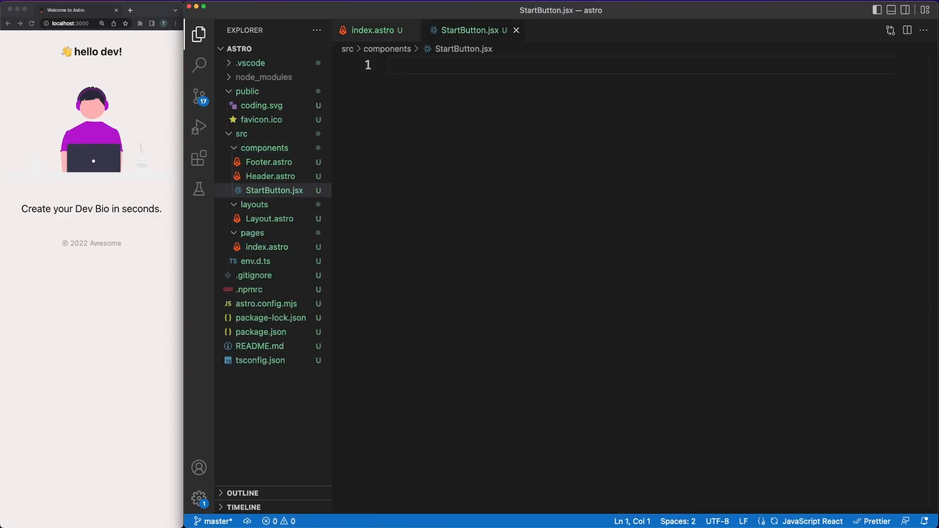
Step: Write StartButton.jsx using createSignal and onMount to show Start now or Manage profile by auth state
click(514, 31)
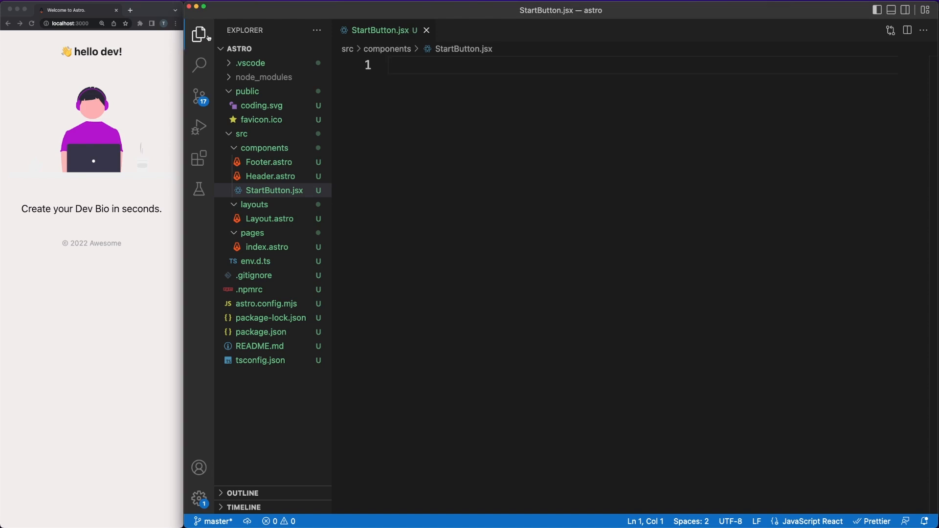
text(export default function StartButton() {)
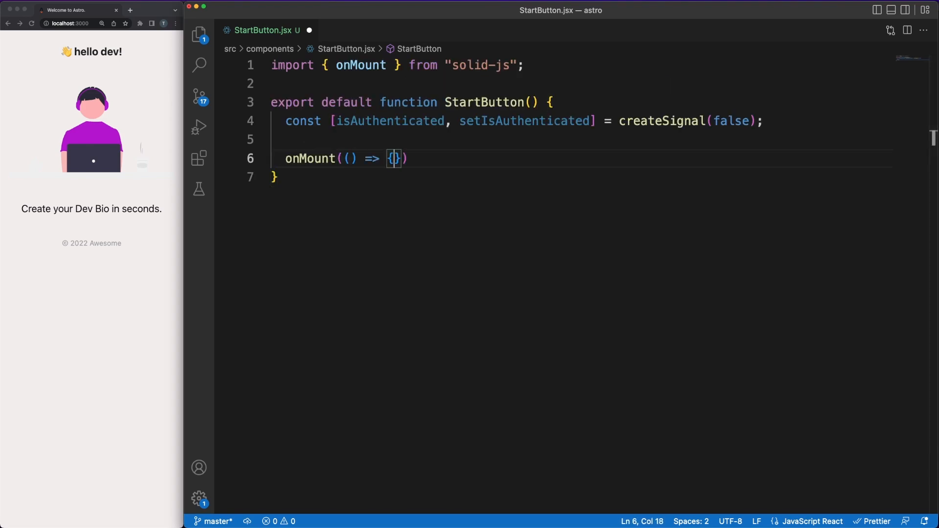
text(setIsAuthenticated(true);)
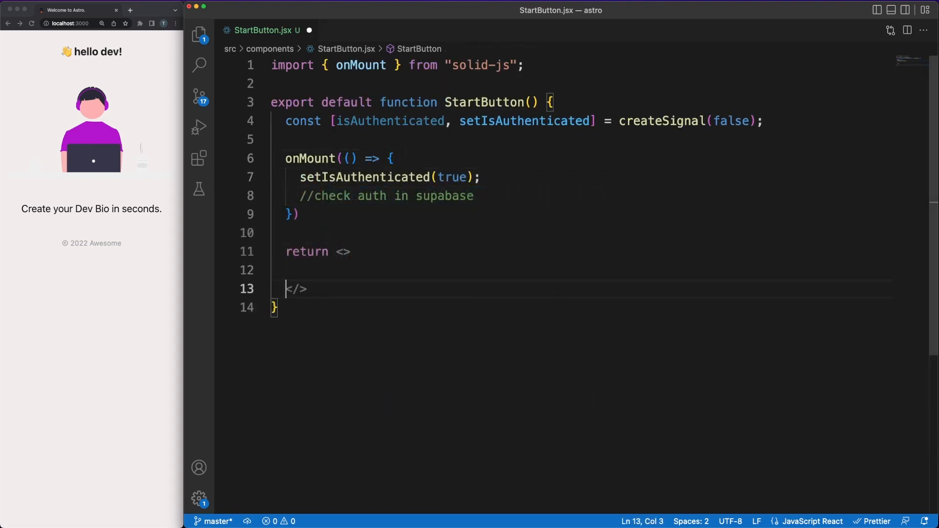
text({})
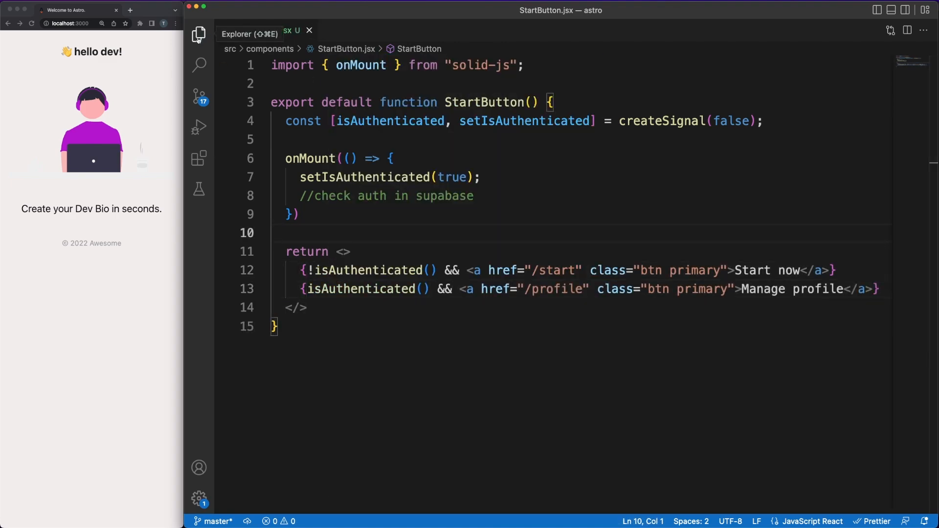
Step: Embed <StartButton client:only="solid" /> in index.astro with its import and save
click(258, 31)
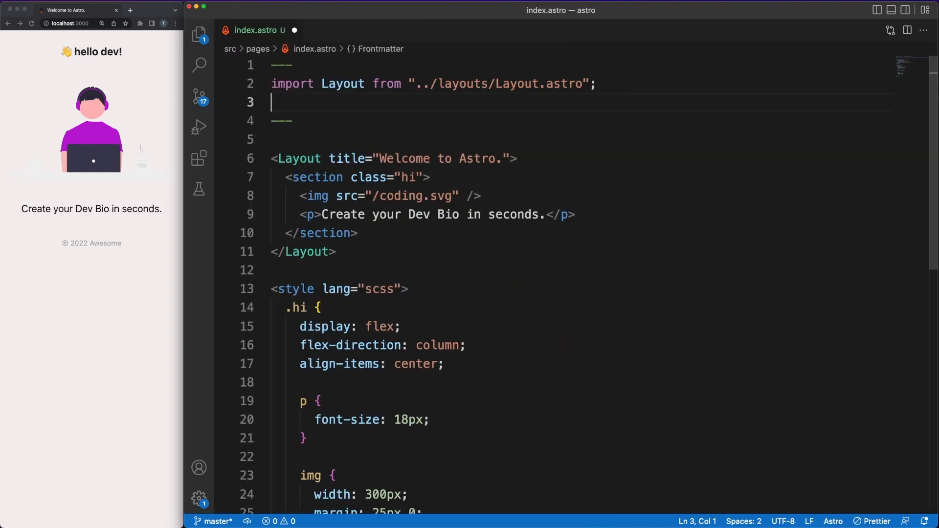
text(import StartButton from "../components/StartButton";)
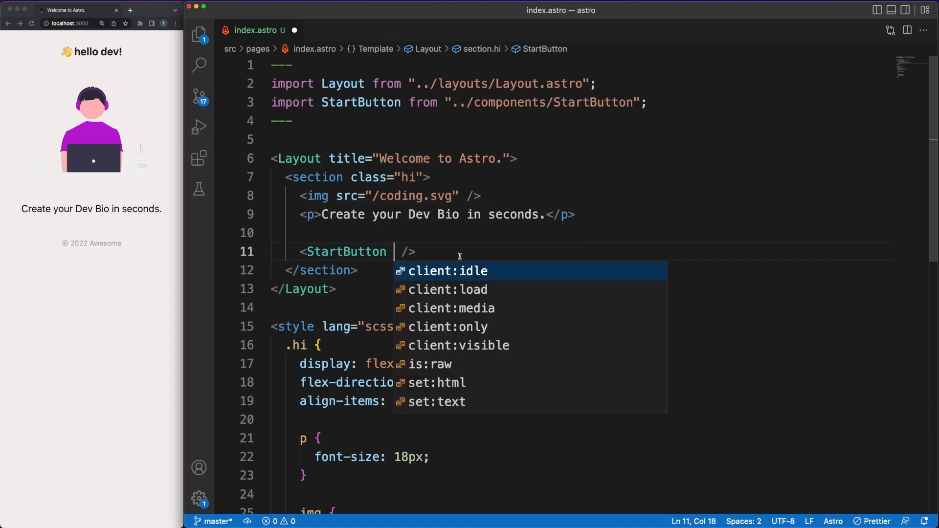
text(client:only)
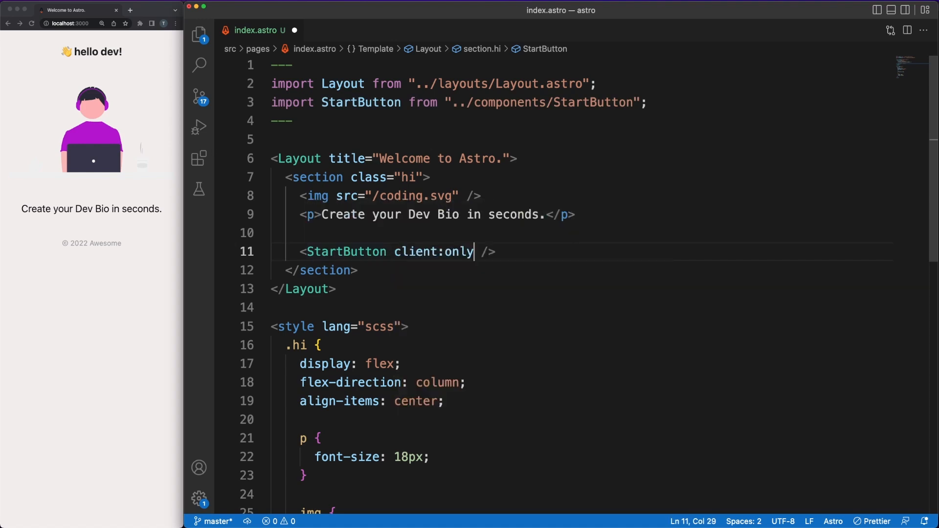
text(="solid")
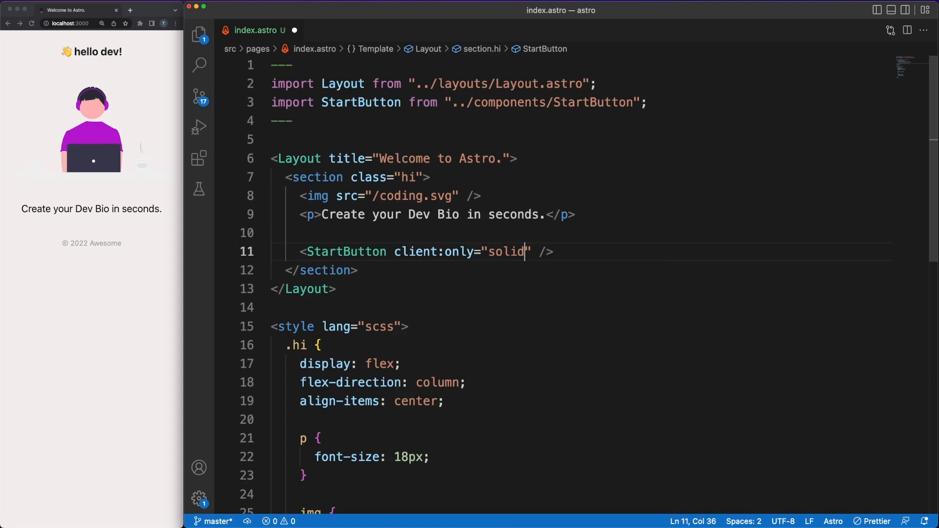
key(cmd+s)
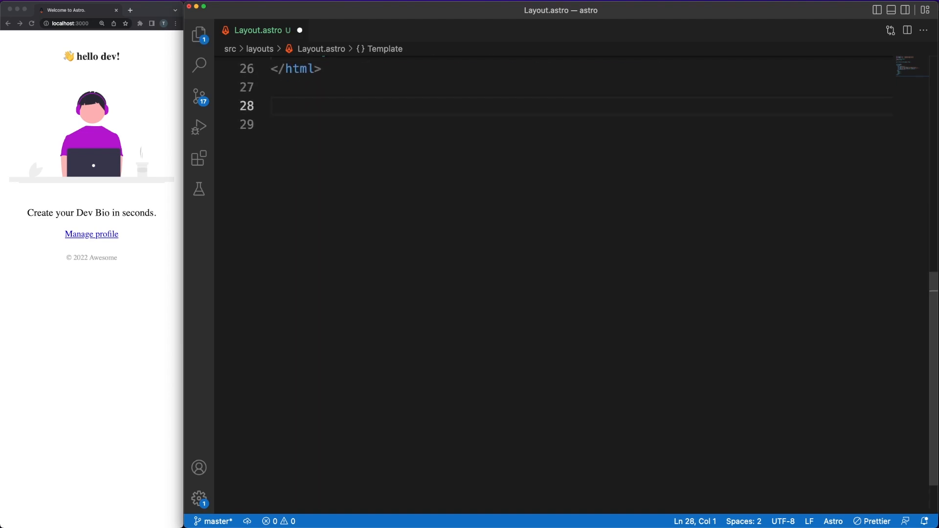
Step: Add a global SCSS style block to Layout.astro with :root variables and dark button styles
text(<style is:global lang="scss">)
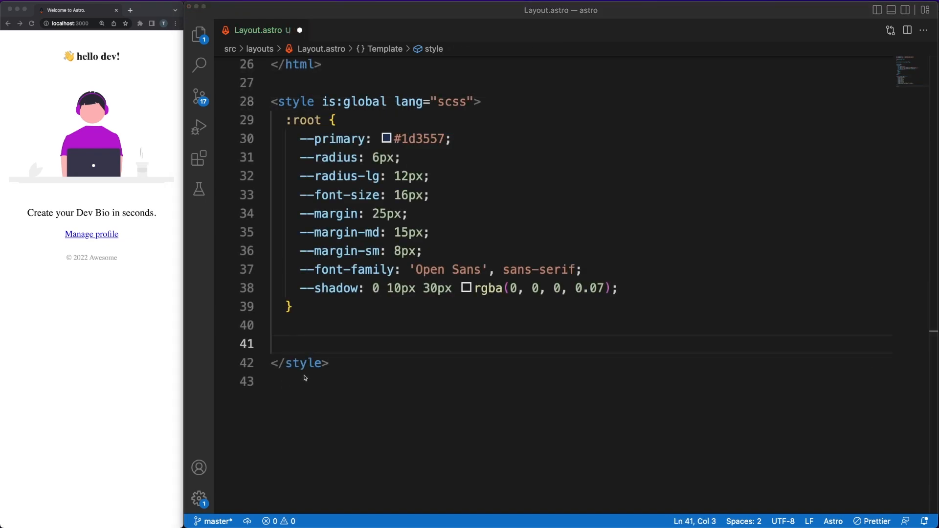
scroll(down, 3)
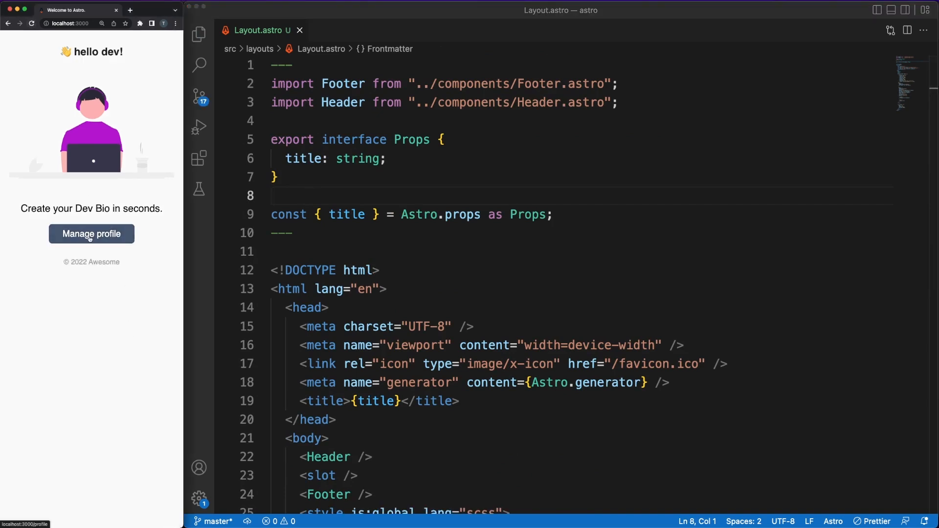
right_click(246, 205)
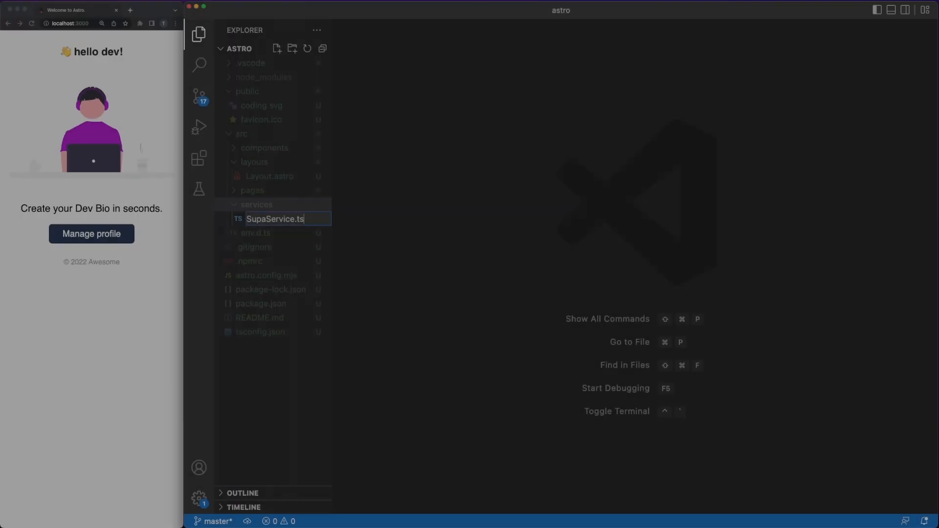
Step: Create SupaService.ts and AuthService.ts with the supabase client import and isAuthenticated session check
key(Enter)
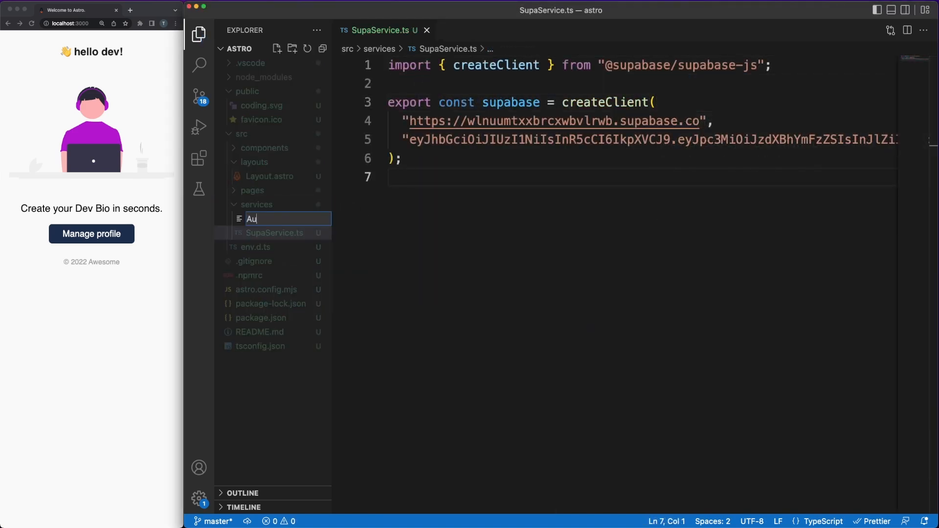
text(AuthService.ts)
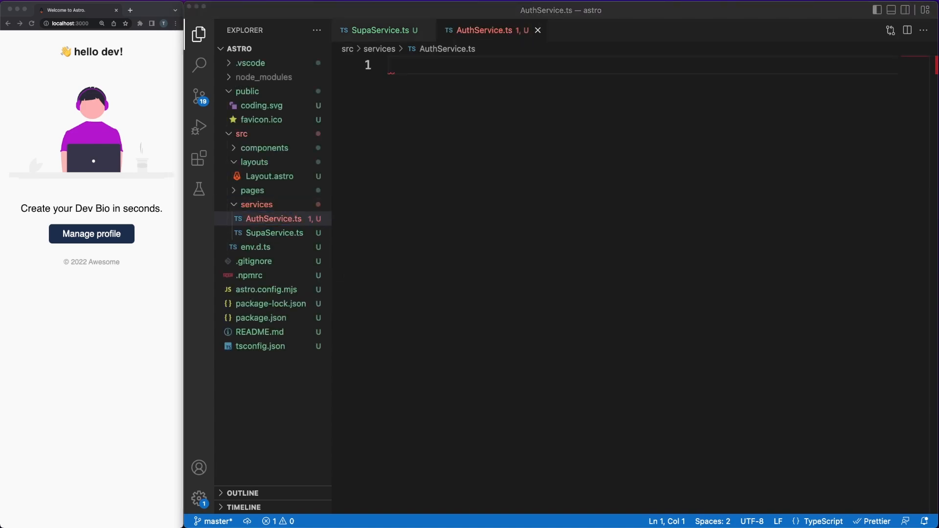
text(import {supabase} from "./SupaService";)
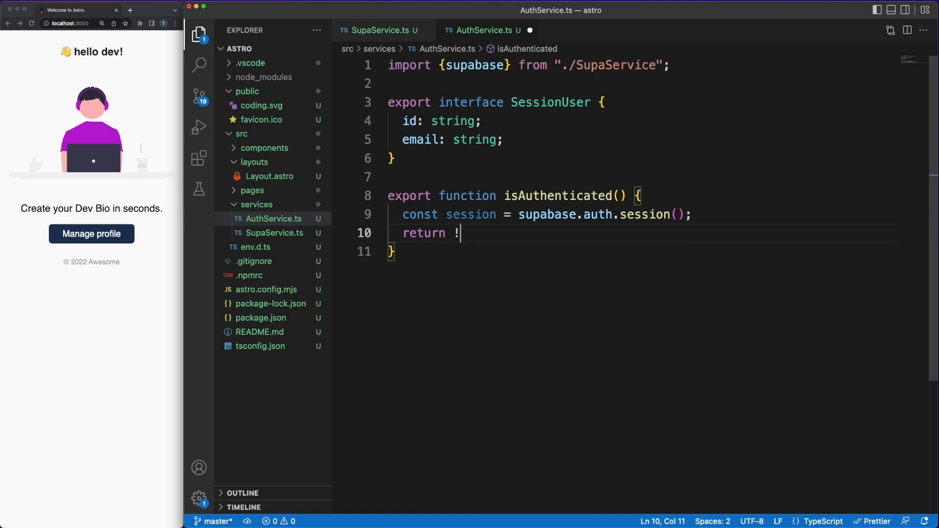
text(!session && !!session.user;)
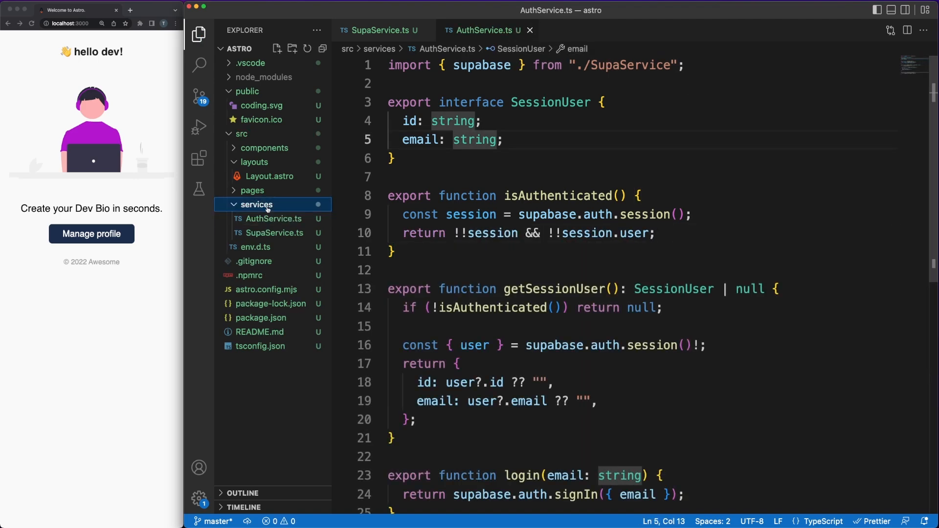
Step: Add a ProfileService file in the services folder
click(277, 49)
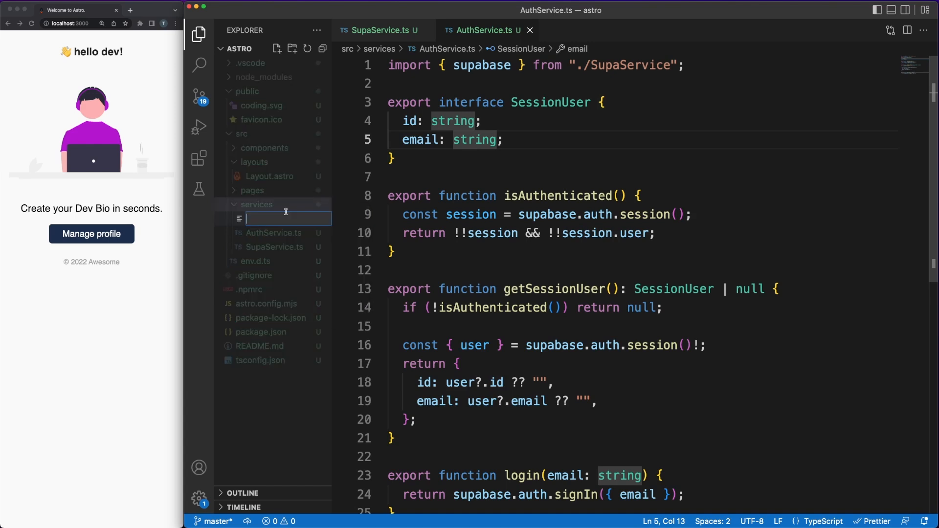
text(Pro)
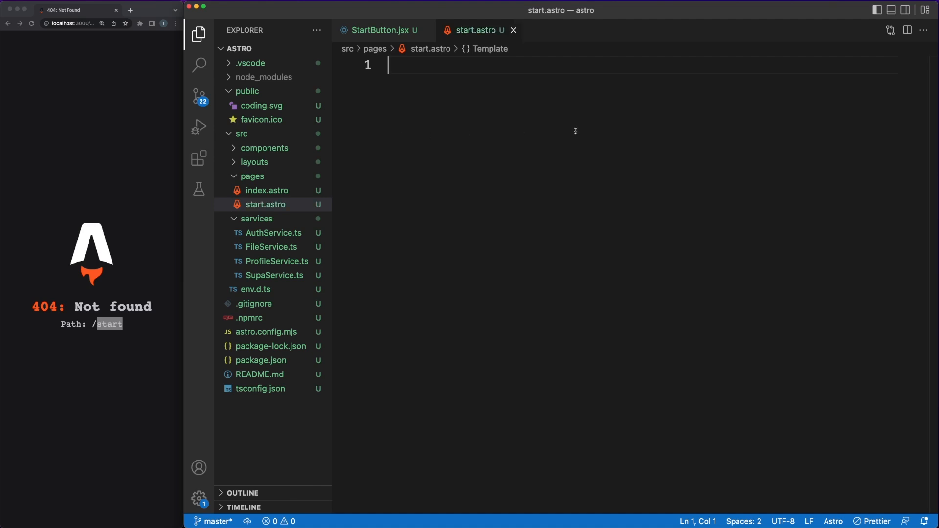
text(<)
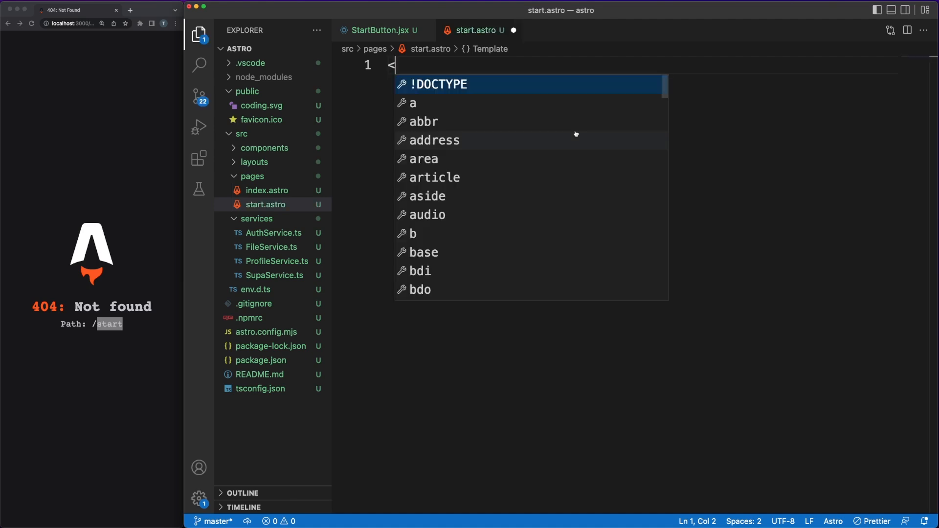
text(h3>s</h3>)
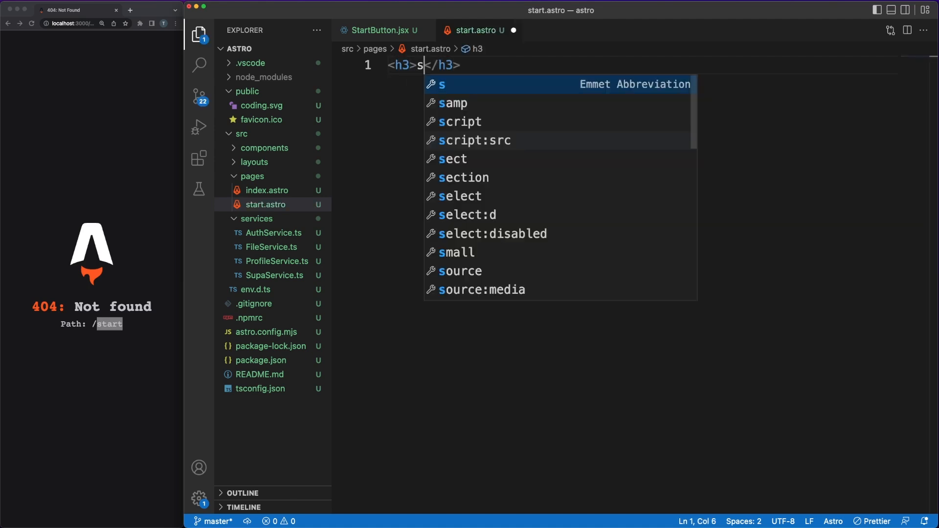
text(tart)
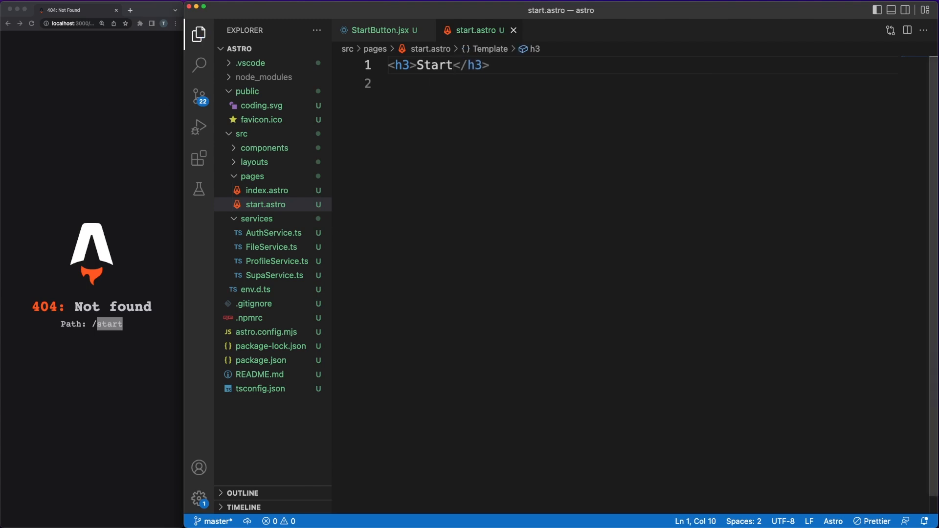
click(31, 24)
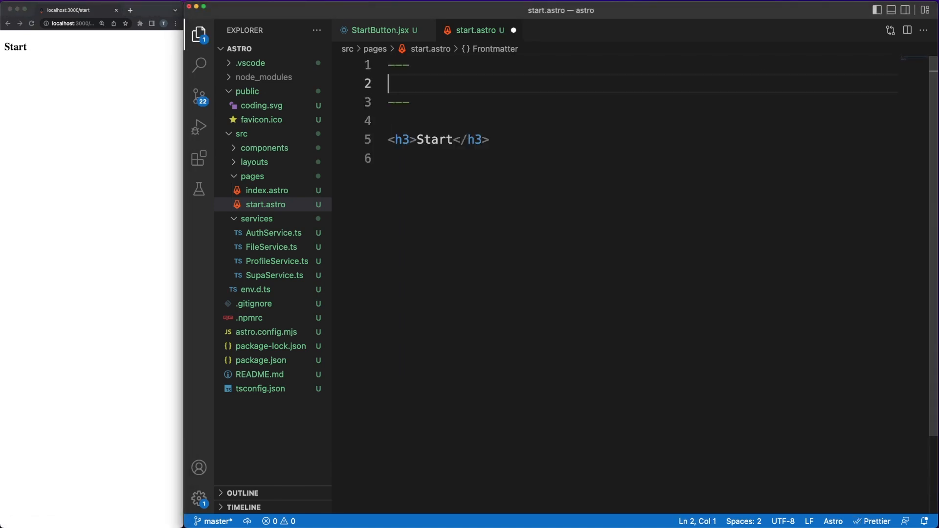
text(import "@fontsource/open-sans";)
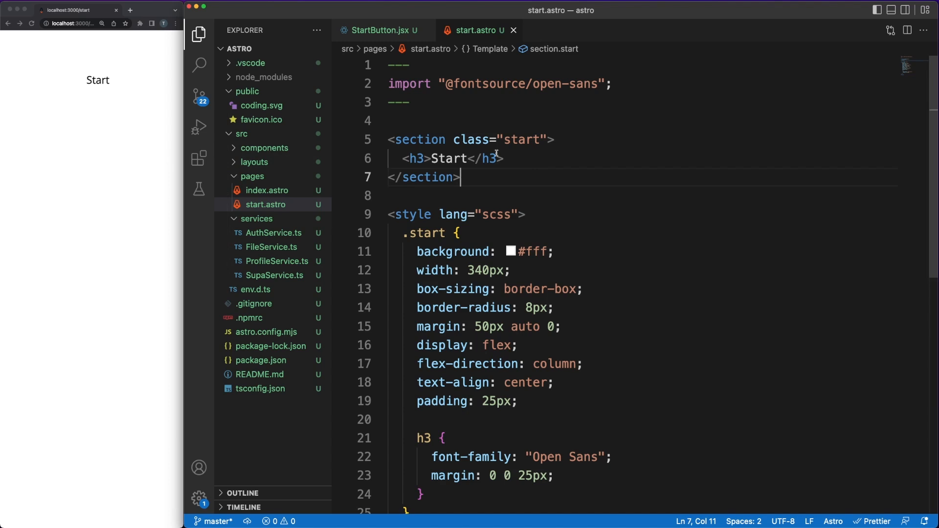
click(265, 148)
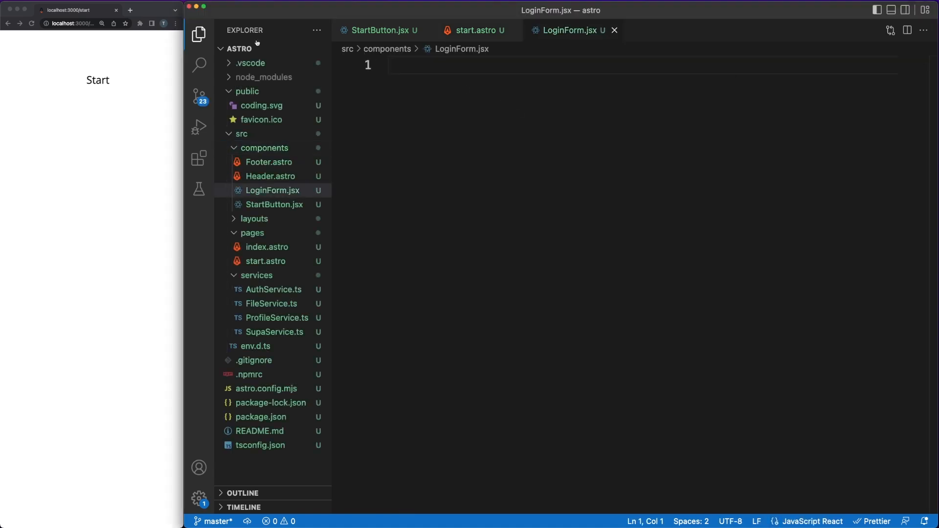
Step: Write LoginForm.jsx with email and loading signals, a start function calling login, and the AuthService import
click(198, 34)
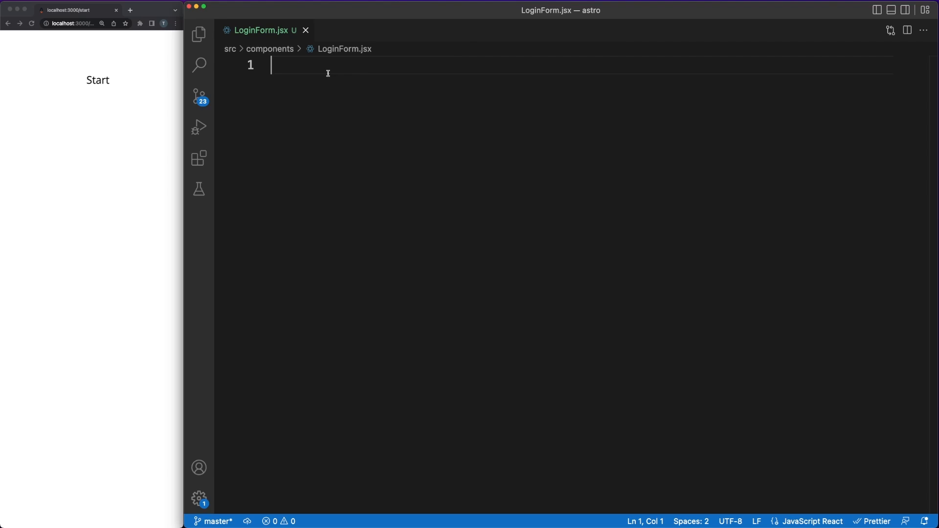
text(export default function LoginForm() {)
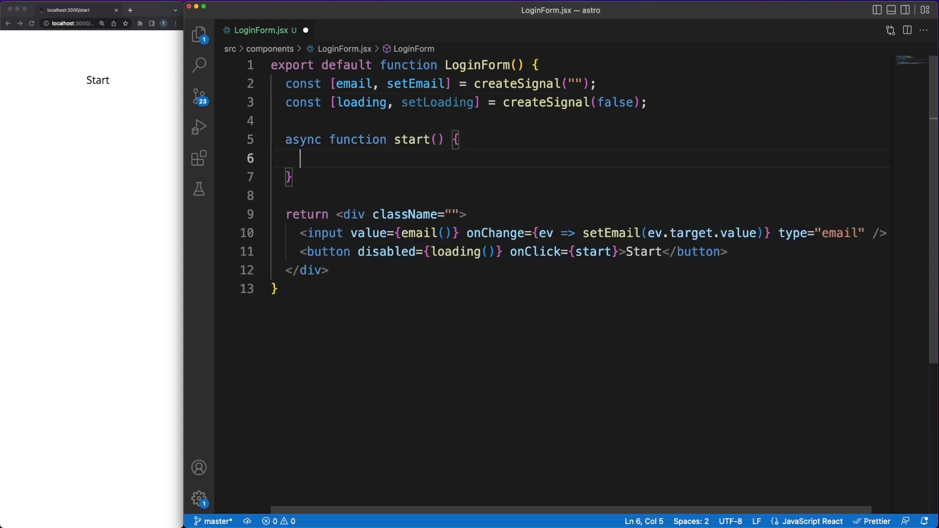
text(setLoading(true);)
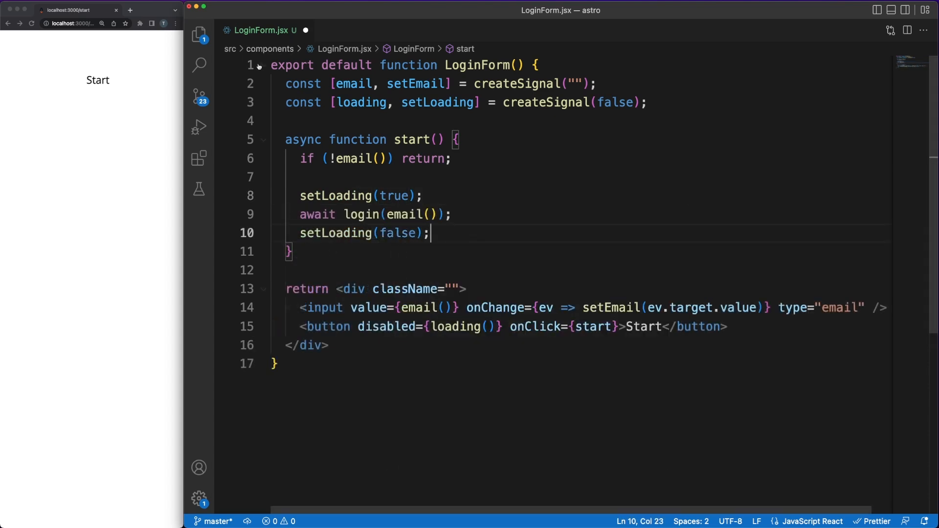
text(import {login} from "../services/AuthService";)
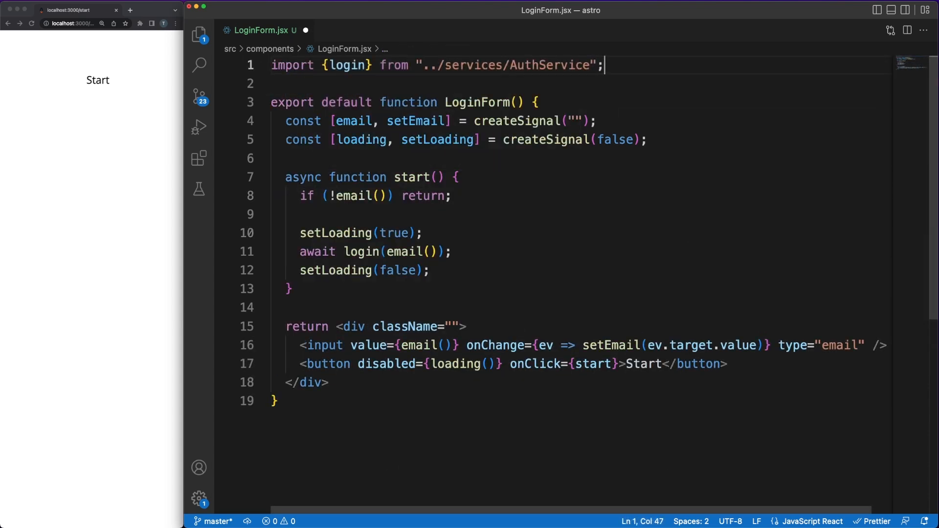
click(198, 34)
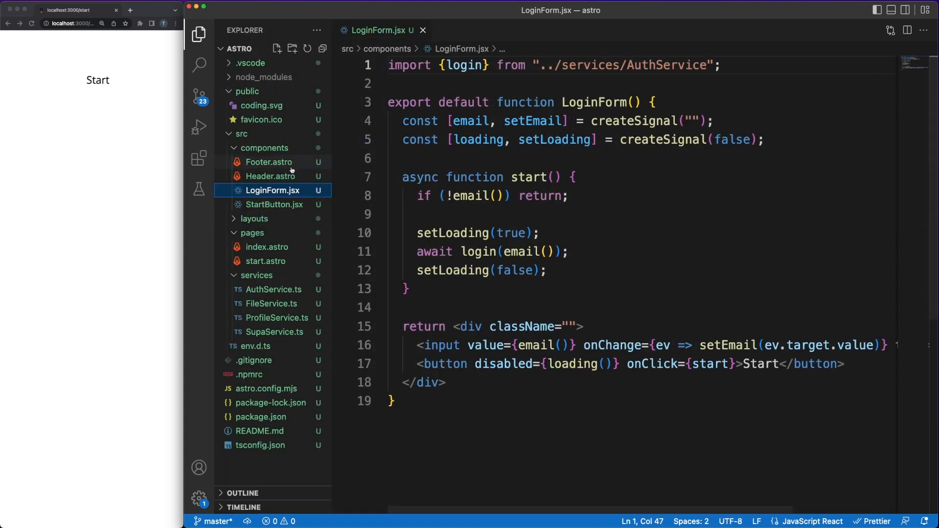
Step: Create LoginForm.module.scss with a .form rule using display: flex
click(277, 49)
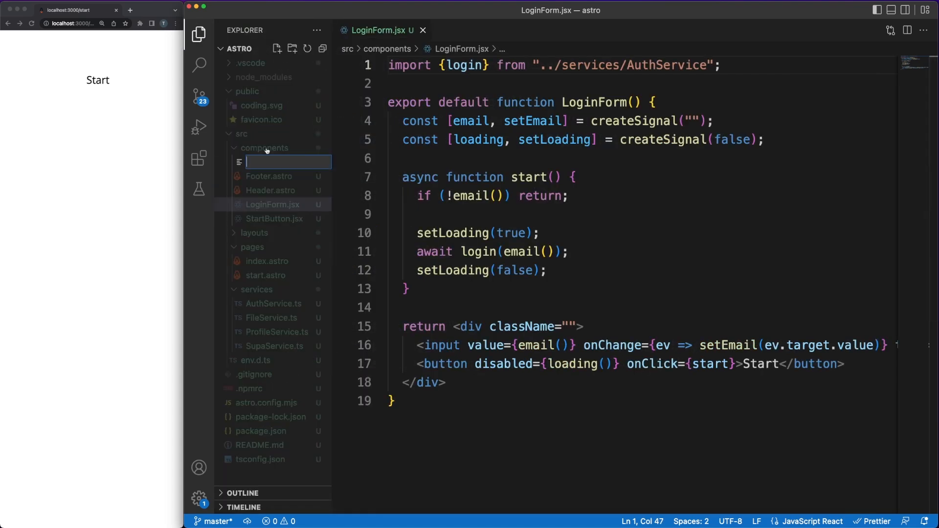
text(LoginForm.module.scss)
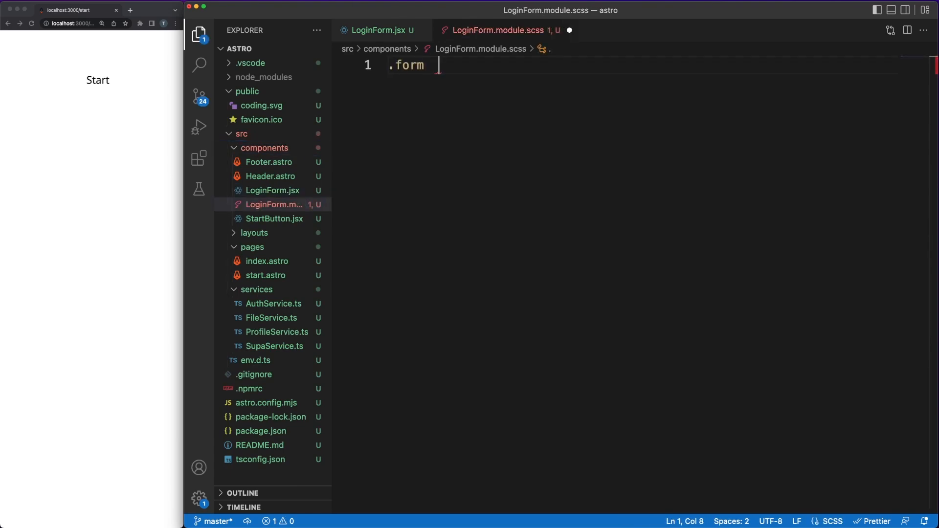
text(display: flex;)
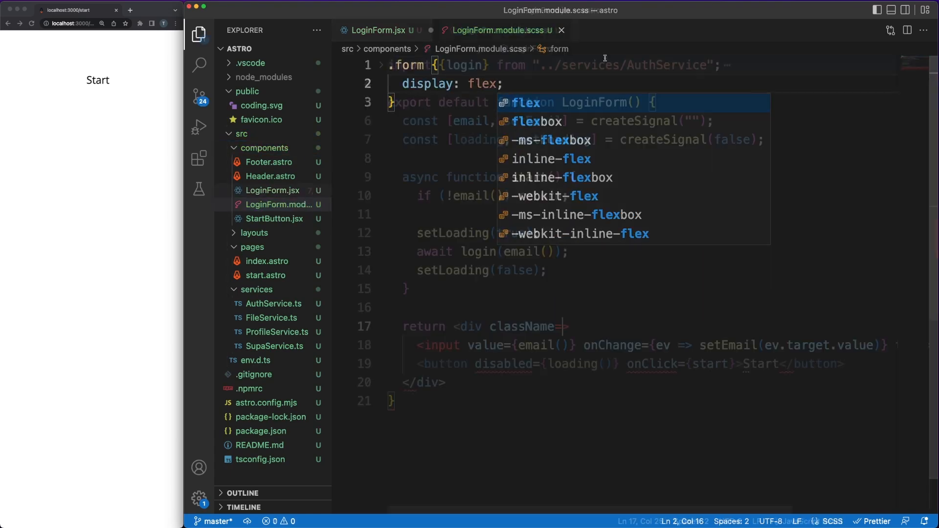
click(376, 30)
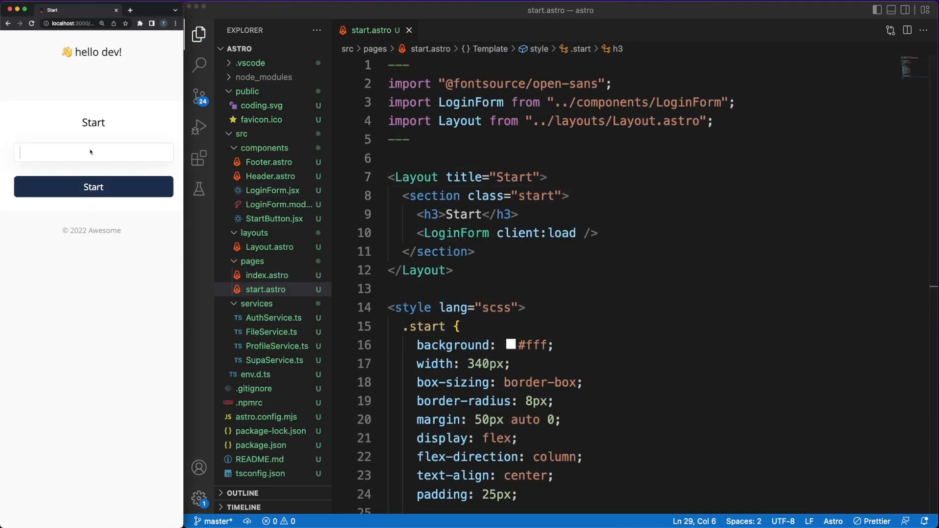
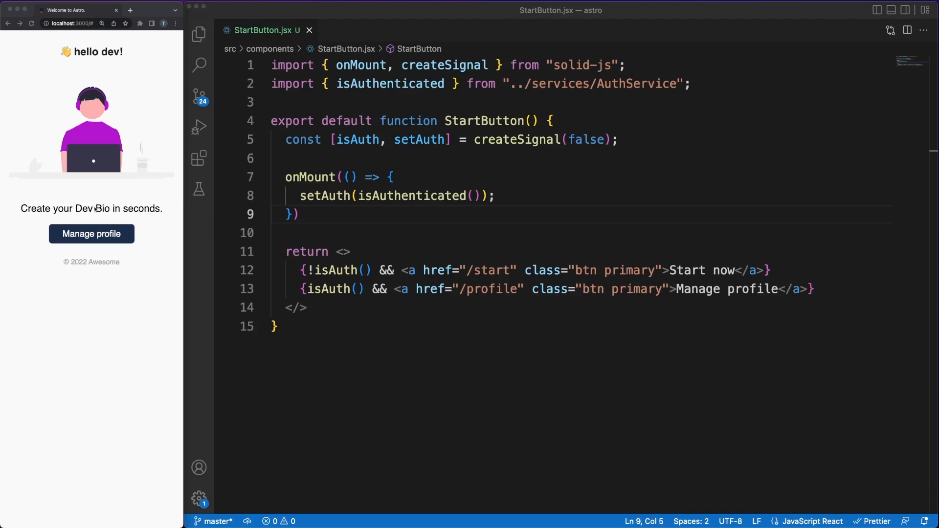
Step: After the Manage profile 404, create pages/profile.astro with <Layout title="Your Profile"> importing Layout
click(91, 234)
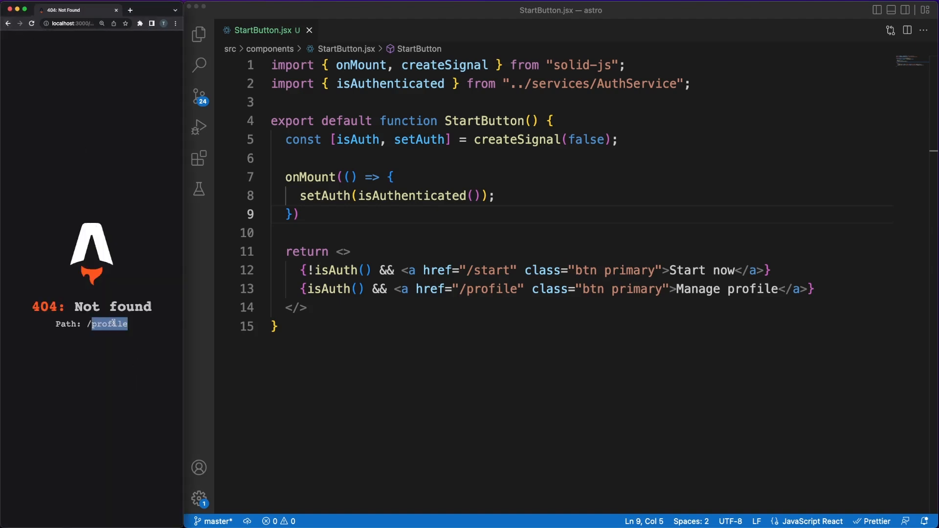
click(199, 34)
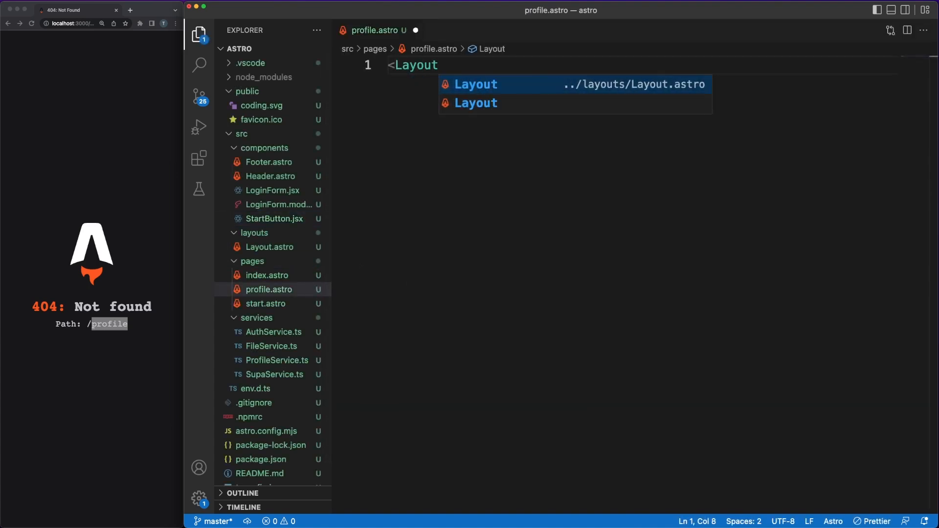
text(title="")
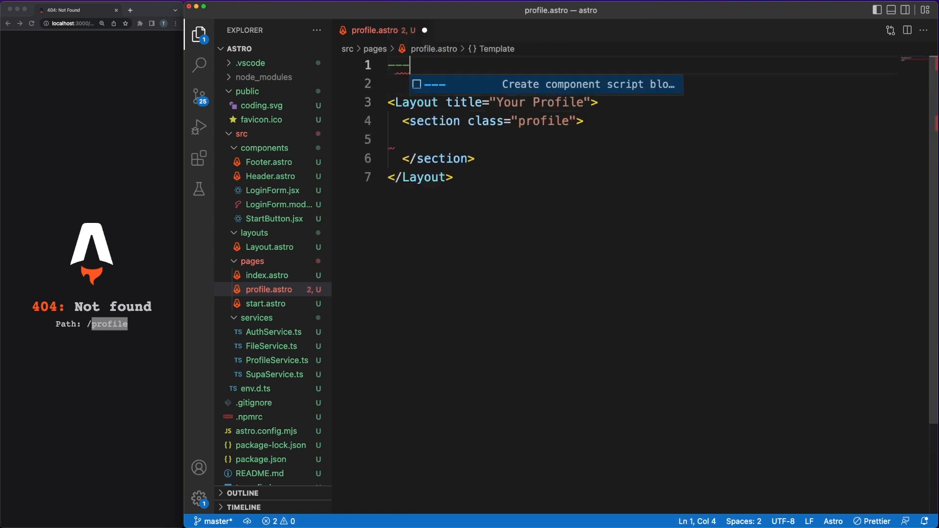
text(import)
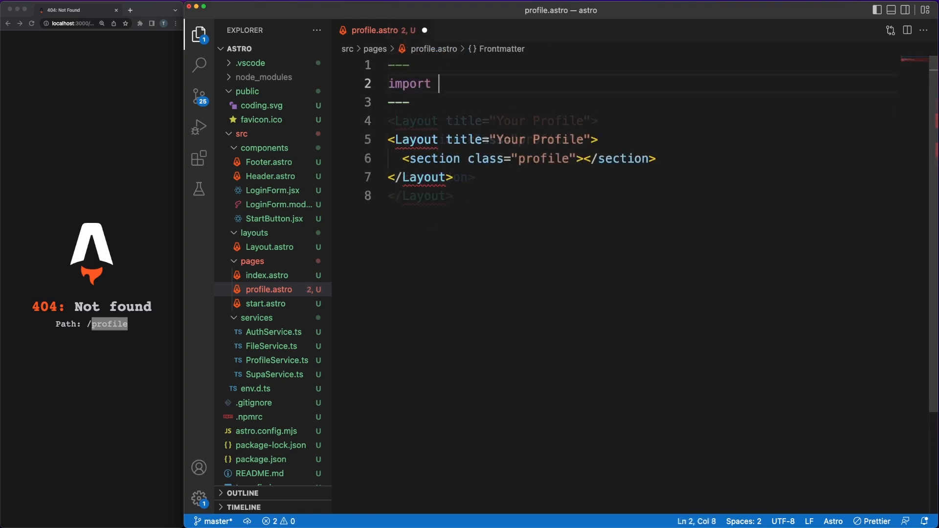
text(Layout from "../layouts/Layout.astro";)
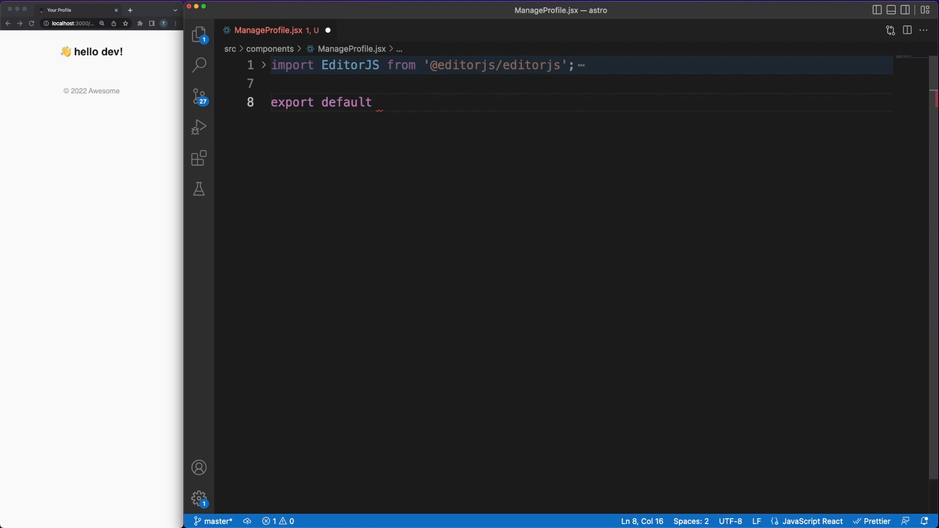
Step: Write ManageProfile with a styles.manage wrapper, empty view and save functions, and onMount creating the EditorJS description editor
text(function ManageProfile() {)
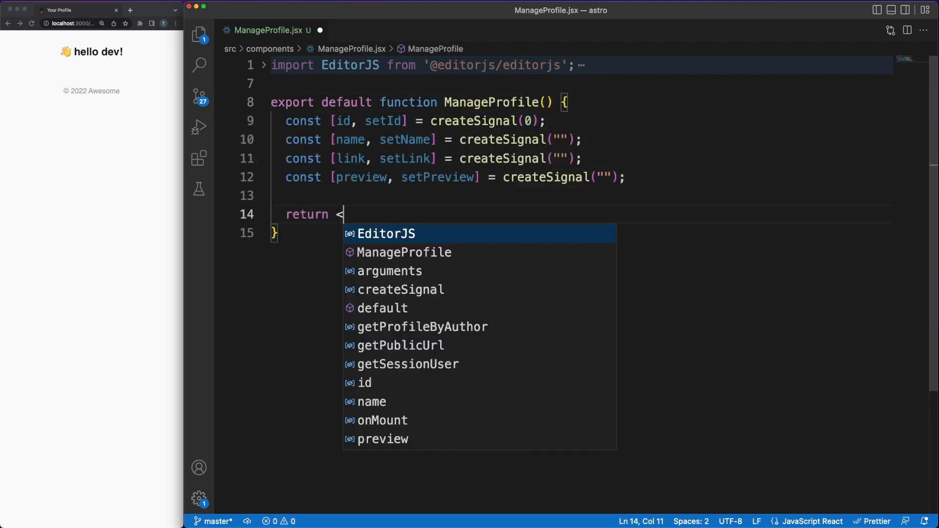
text(div className=)
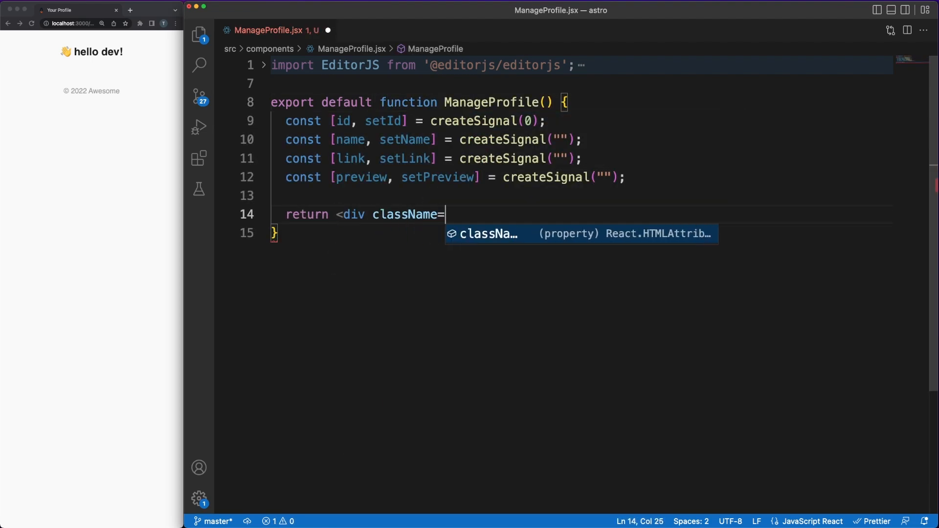
text({styles.manag)
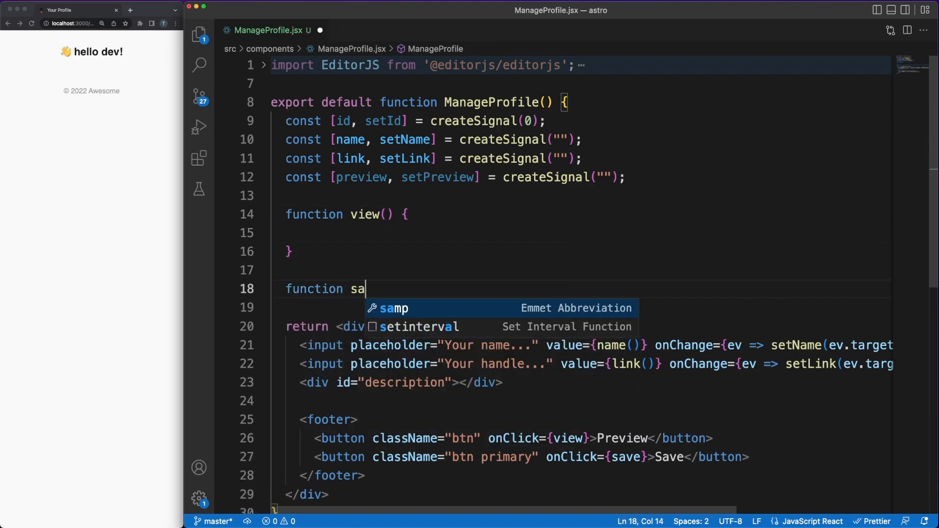
text(ve() {)
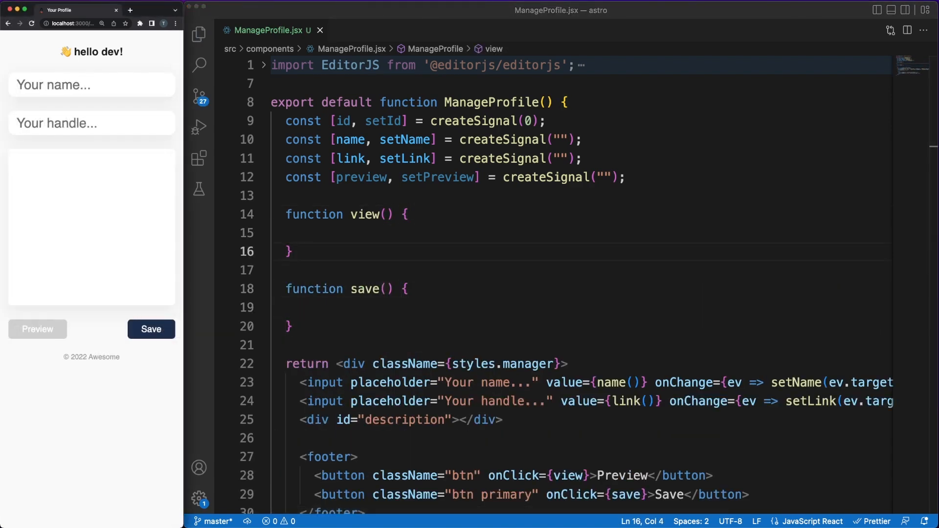
text(onMount(() => {)
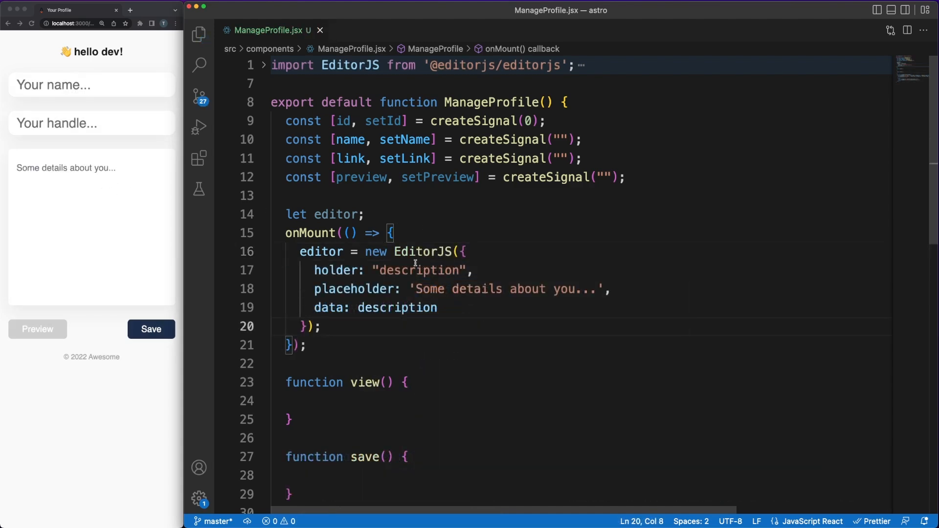
scroll(down, 3)
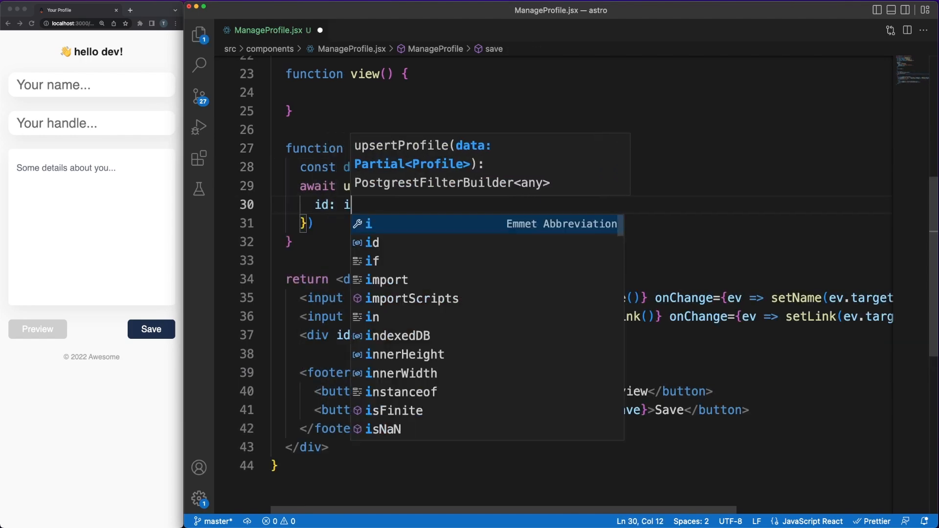
Step: Write save() with upsertProfile and read the description from data[0] in onMount
text(name)
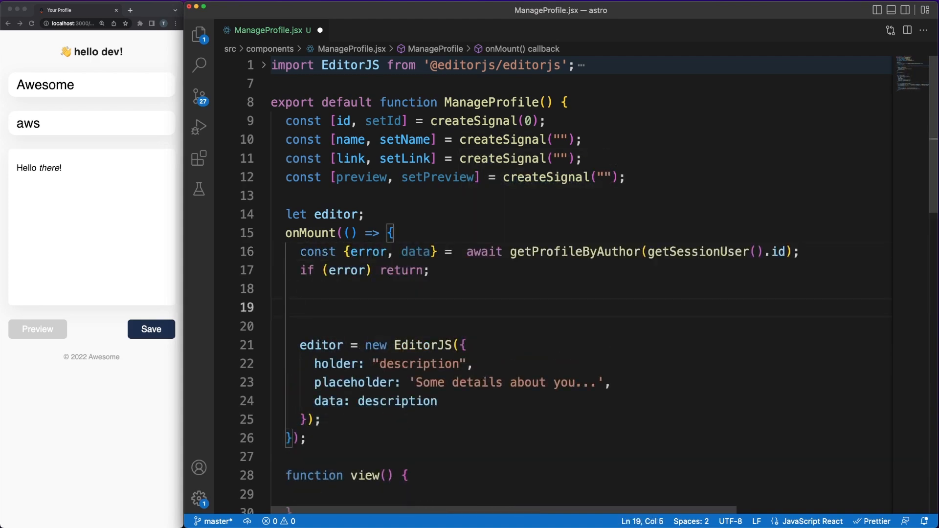
text(let description = "";)
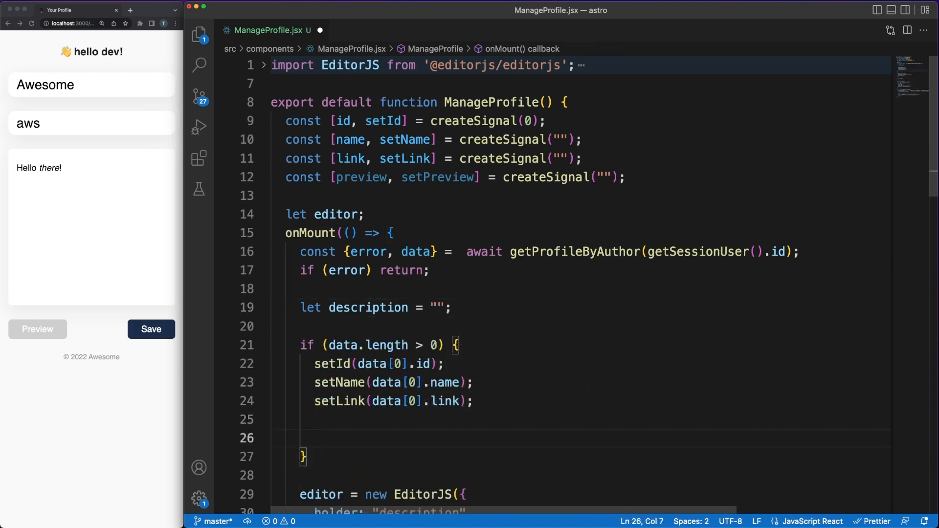
text(description = JSON.parse()
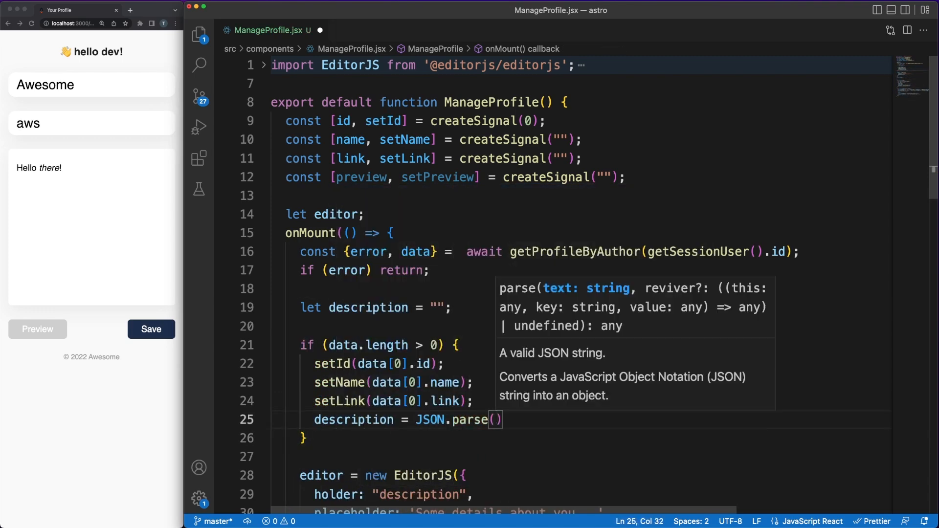
text(data[0])
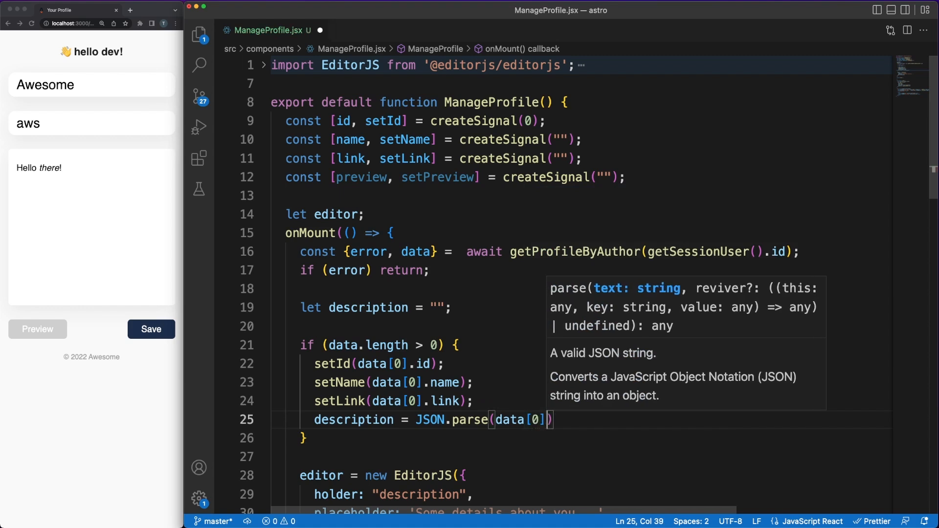
text(.description);)
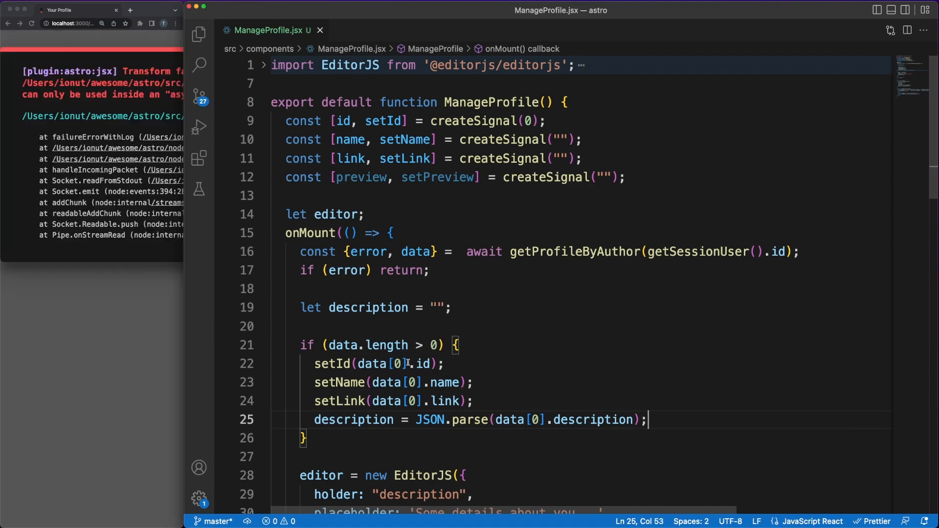
Step: Store data[0] in const values and mark the onMount callback async to load the existing profile
key(Enter)
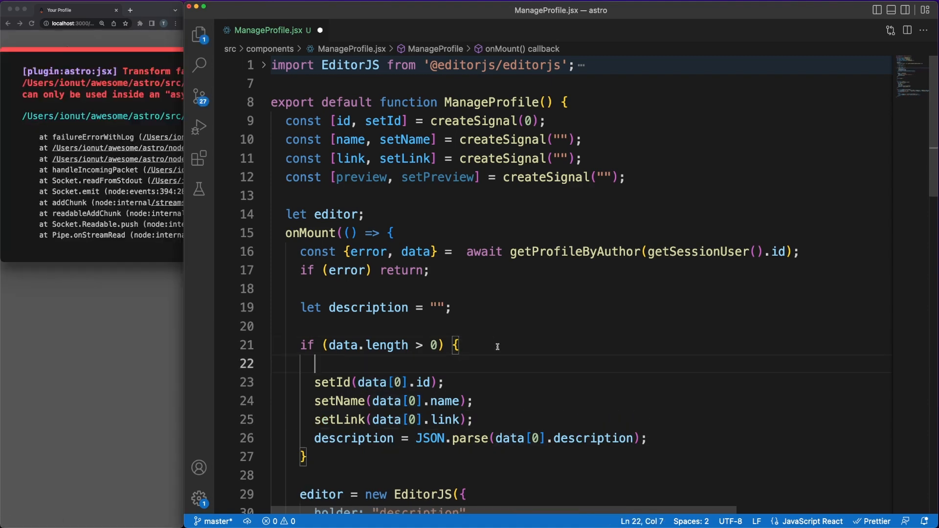
text(const values = data[0];)
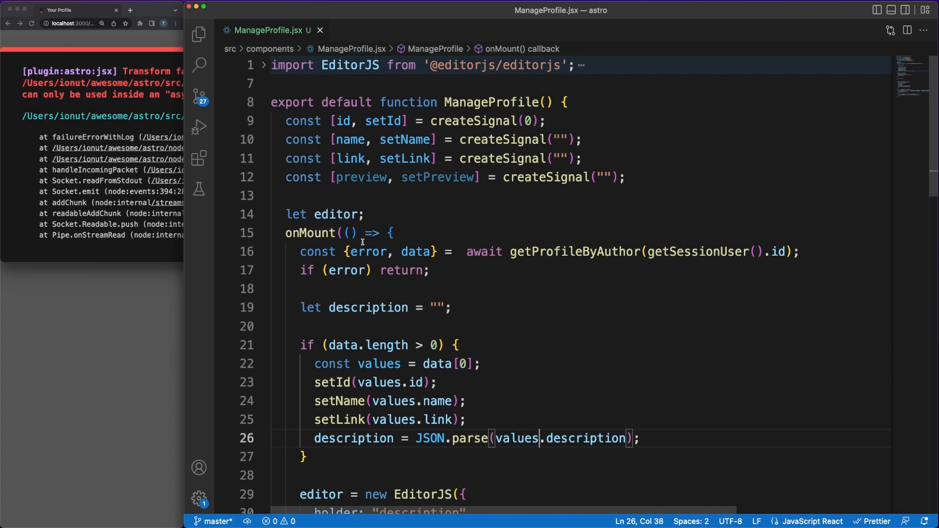
click(354, 233)
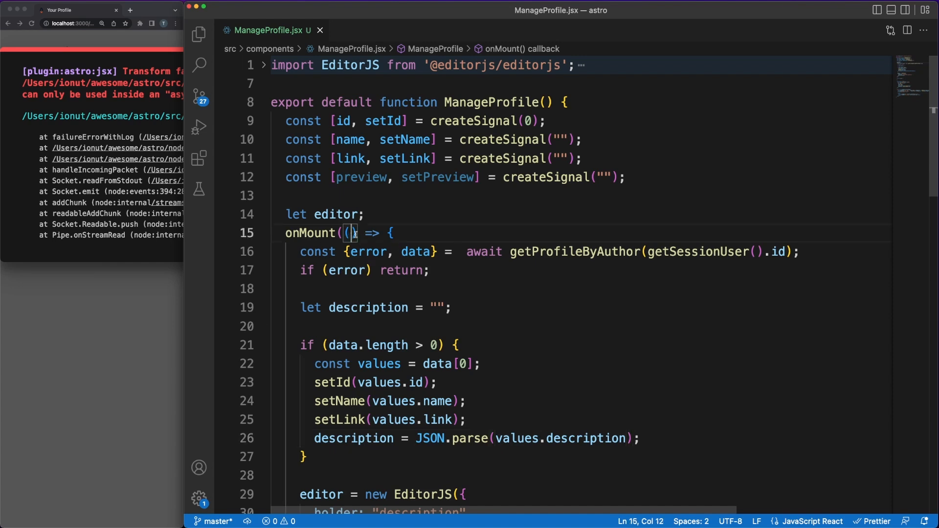
text(async)
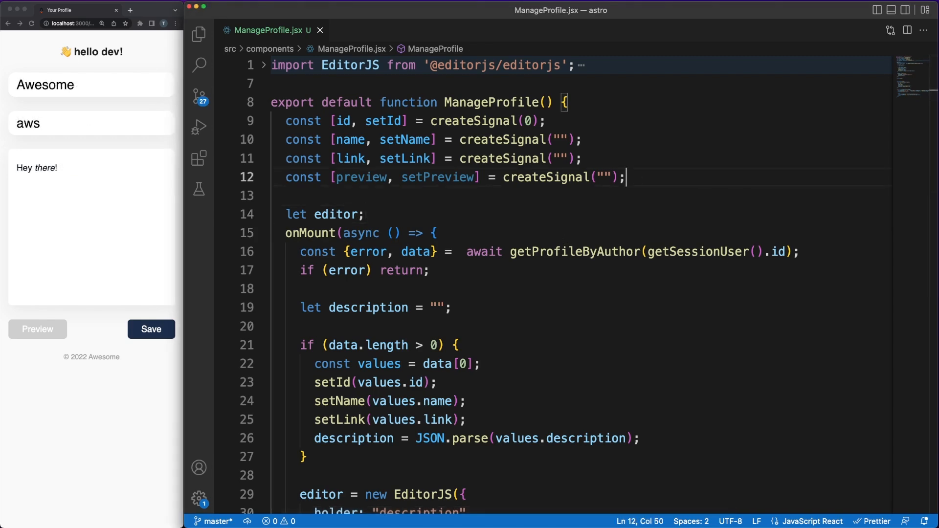
Step: Show a conditional <img> for preview() and get the logged-in user id for the avatar upload
scroll(down, 3)
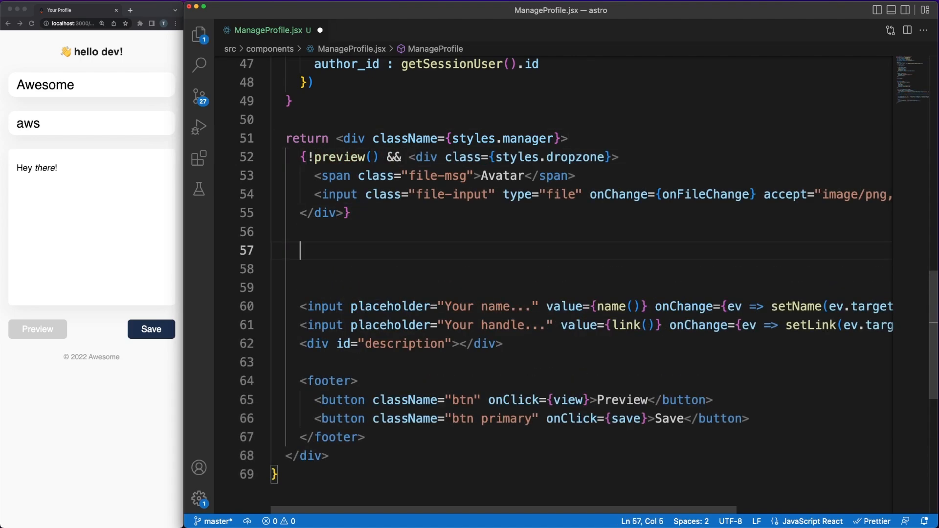
text({preview() && <img src={preview()} />})
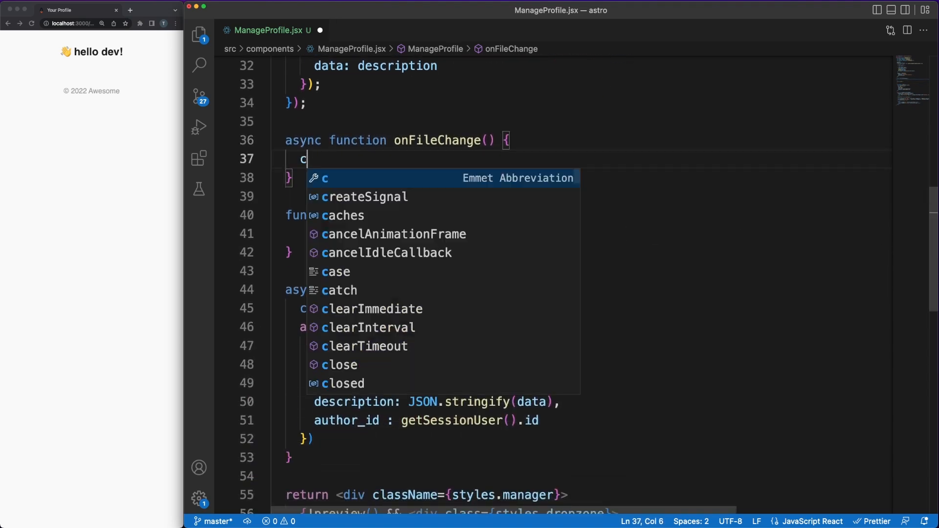
text(const loggedId = getSessionUser().id;)
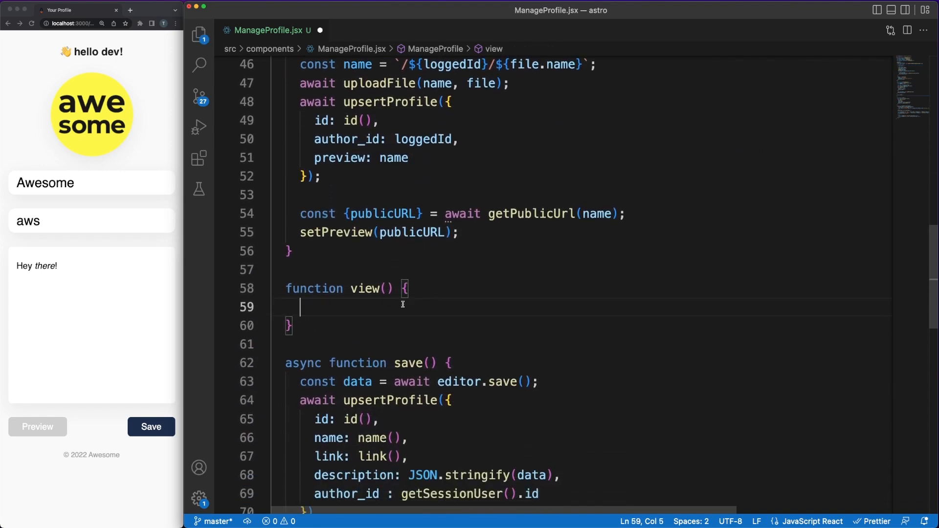
Step: Make view() return when link() is empty, otherwise set window.location to the /u/ handle page
text(if ()
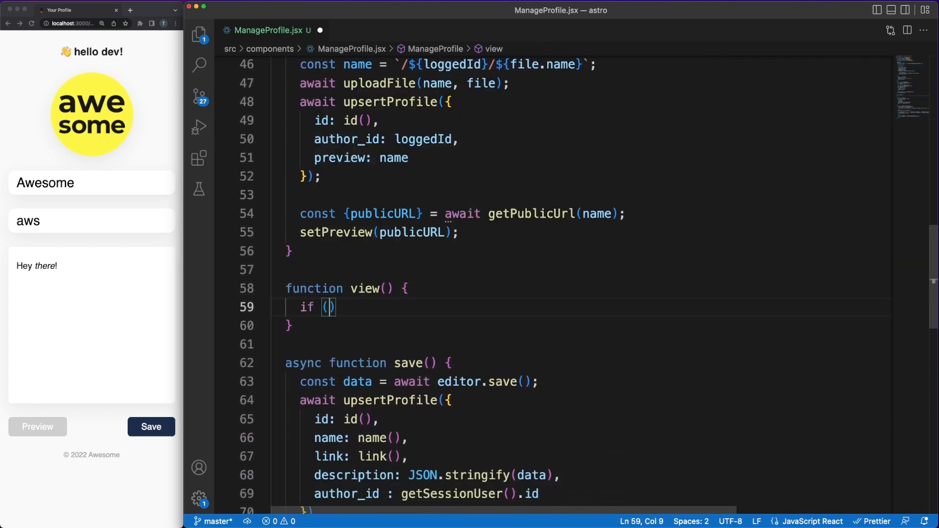
text(!link()) return;)
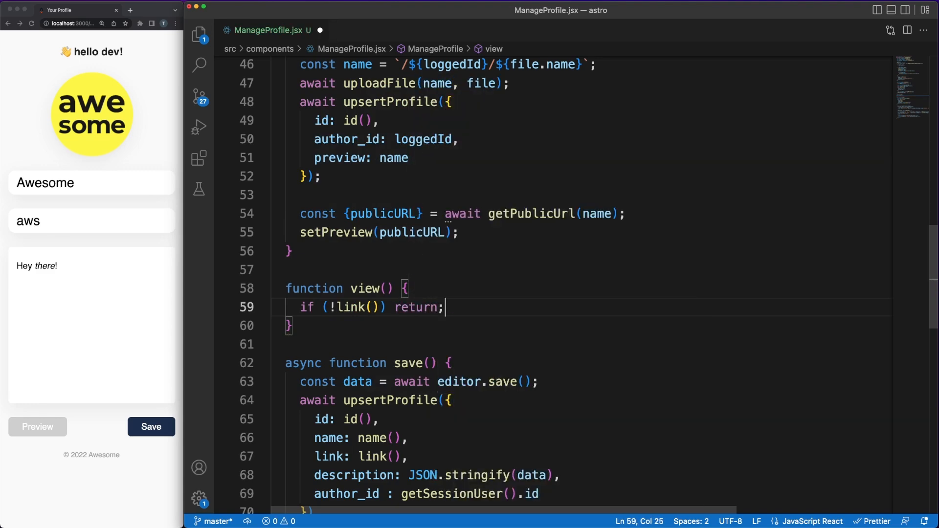
text(window.location.href = `/u/${link()}`;)
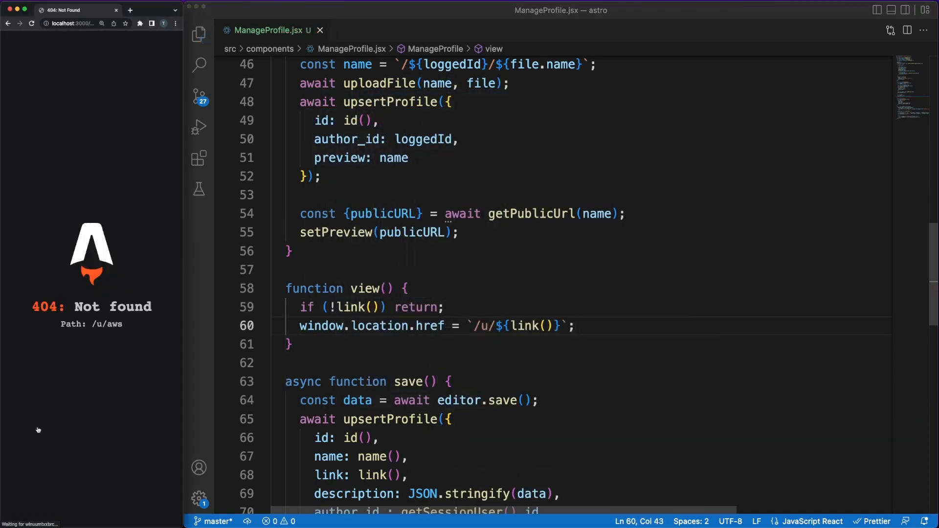
Step: Create pages/u/[link].astro reading Astro.params, fetching the profile by link and rendering it inside Layout
click(198, 34)
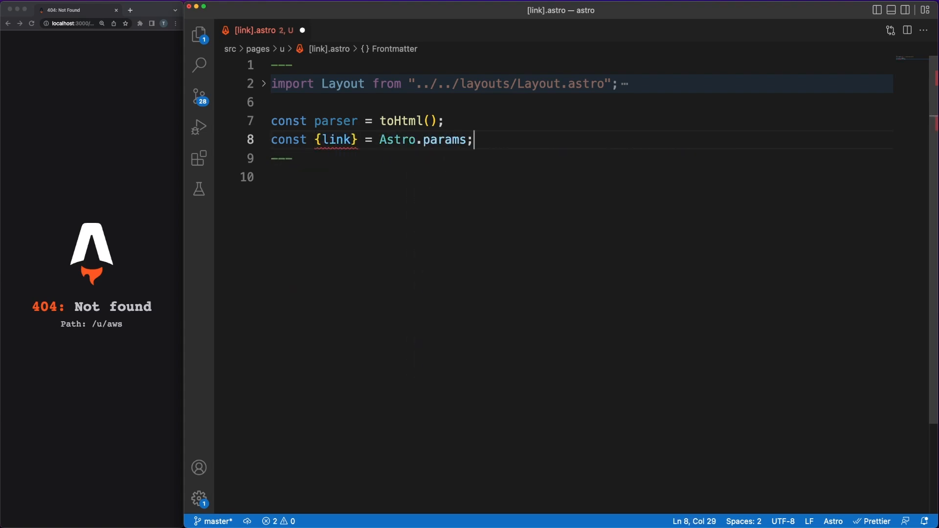
text(co)
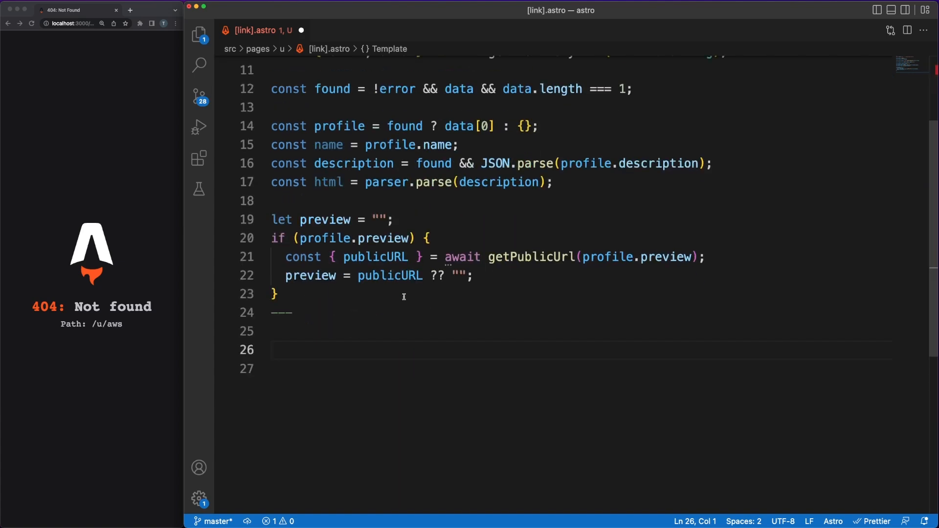
text(<Layout ti)
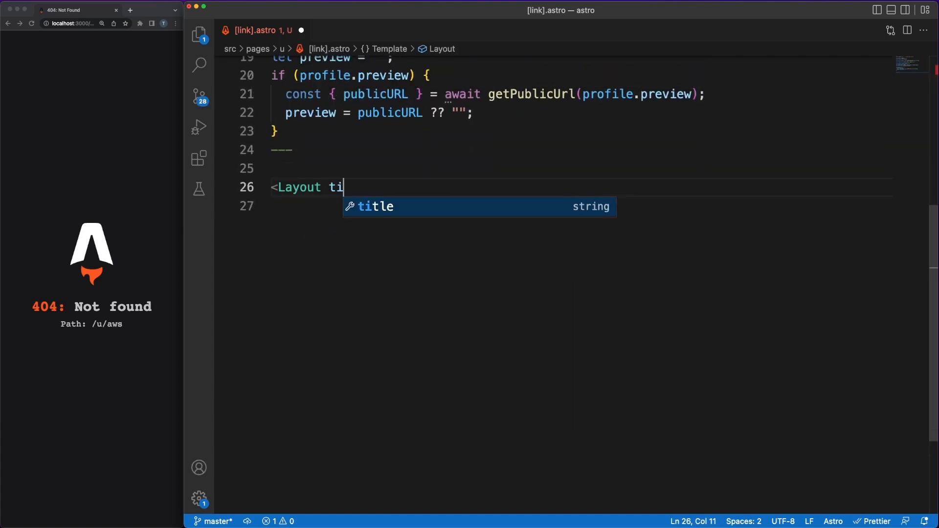
key(Tab)
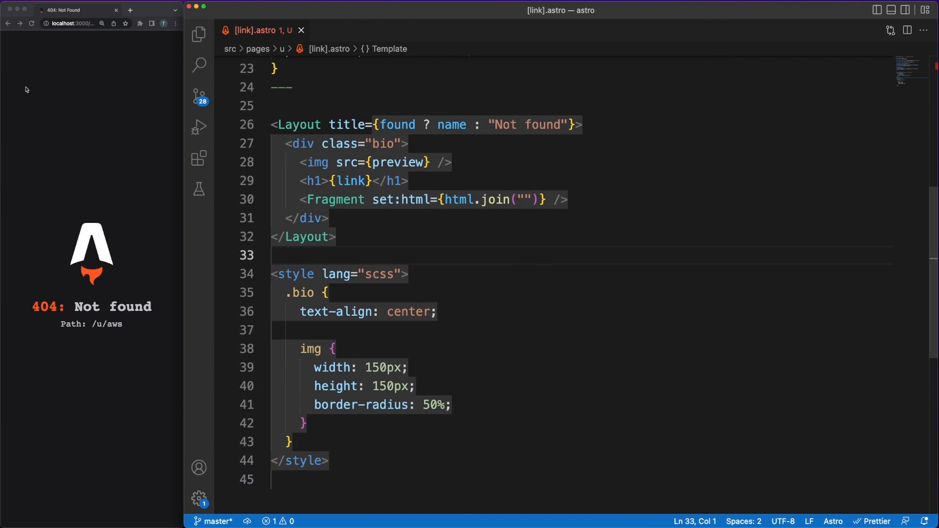
Step: Reload the profile page, then add output: 'server' to defineConfig in astro.config.mjs
click(31, 24)
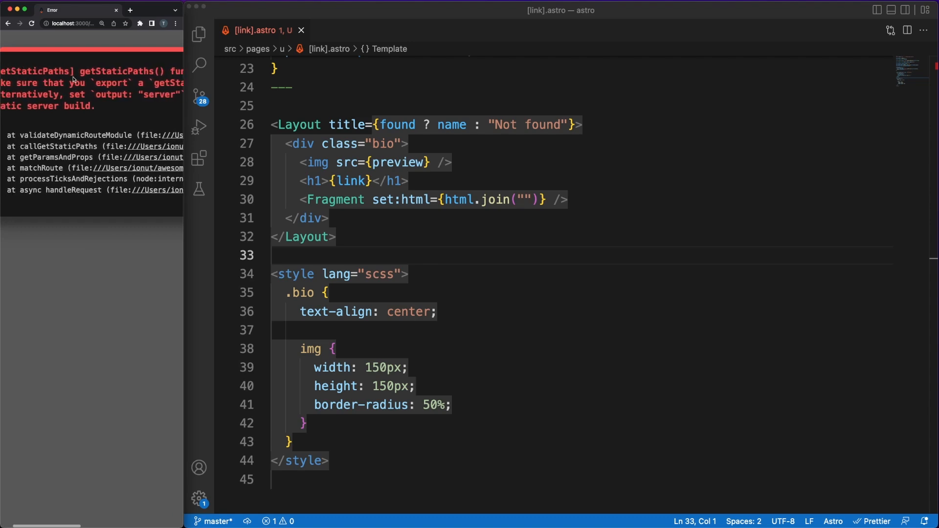
scroll(up, 3)
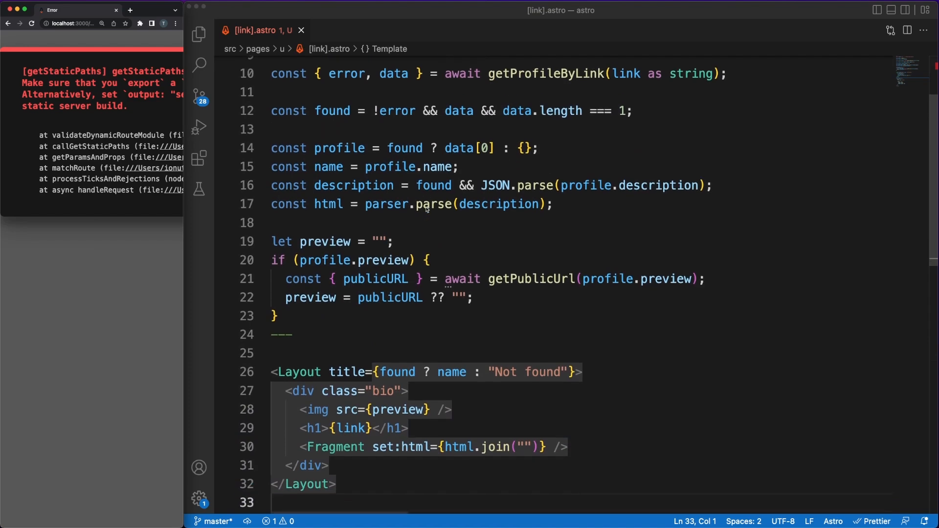
click(199, 34)
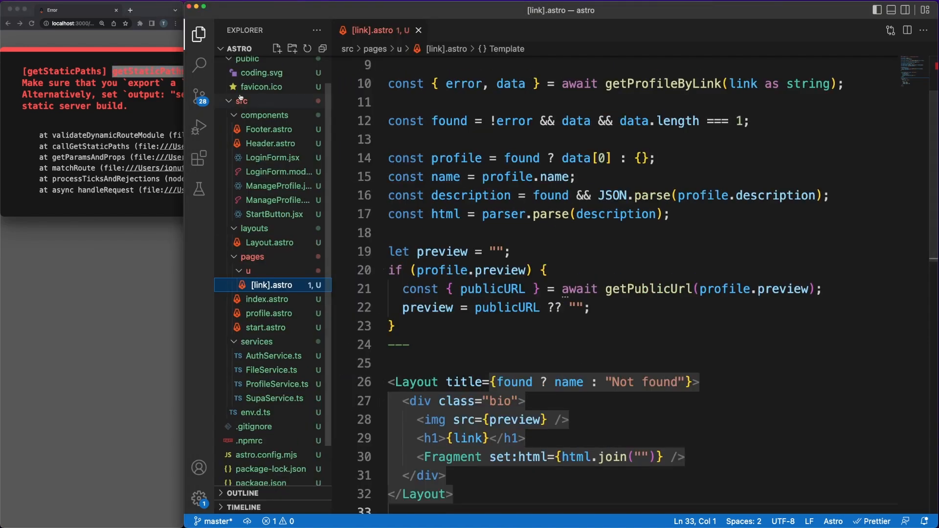
click(242, 101)
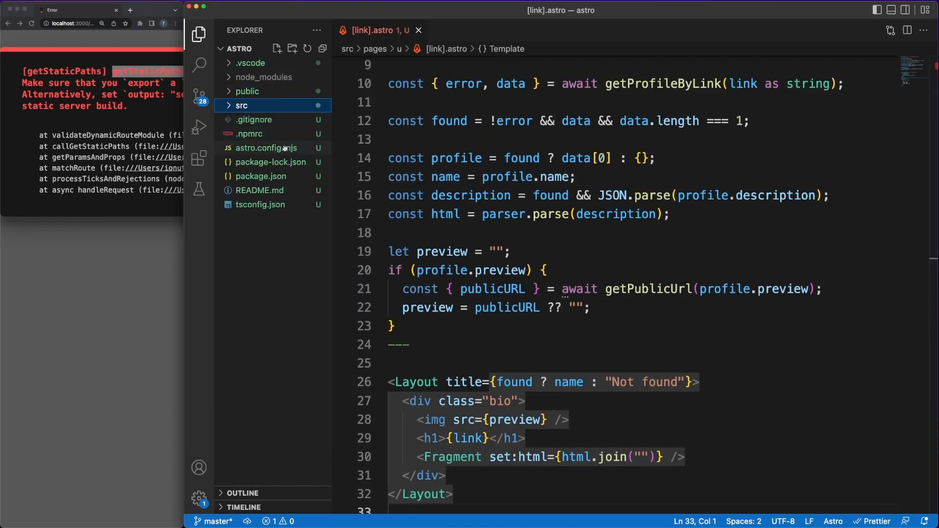
click(266, 148)
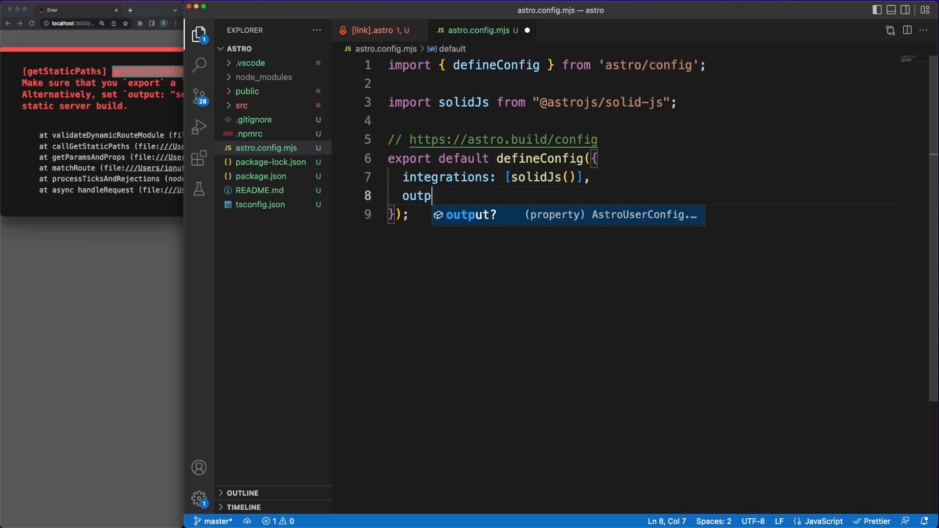
text(ut: 'server)
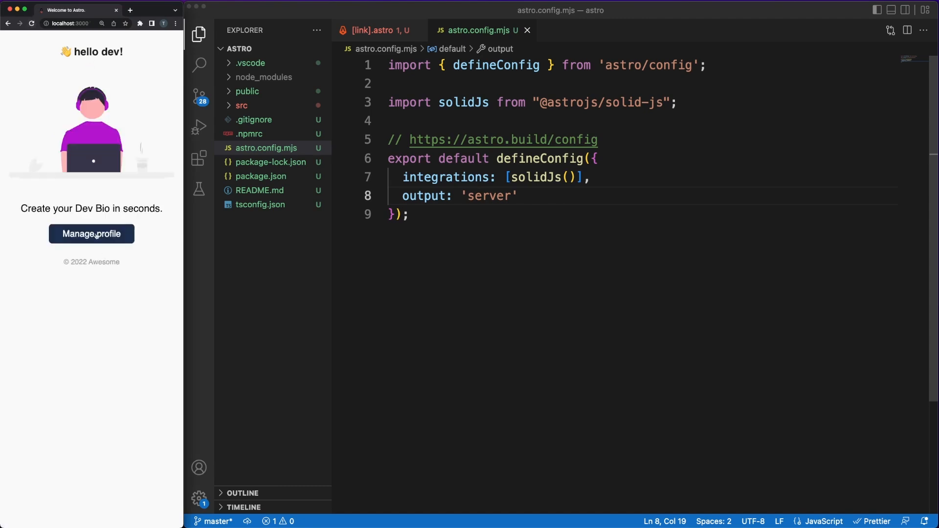
click(91, 234)
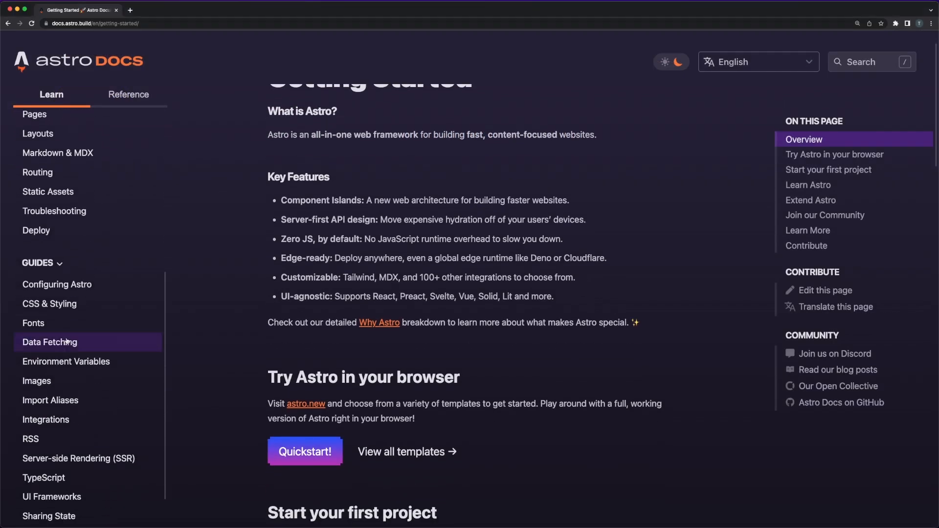
Step: Open the Sharing State guide and scroll to its Nano Stores cart usage example
click(49, 343)
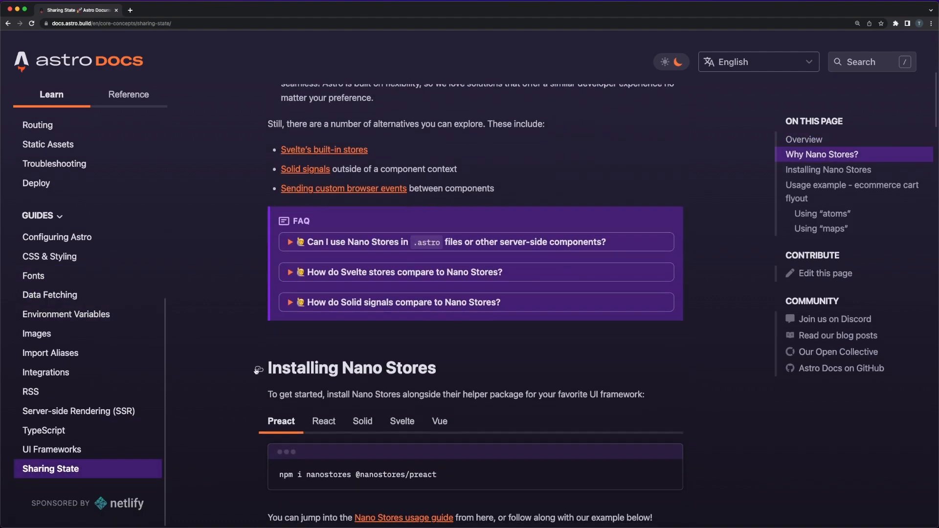
scroll(down, 3)
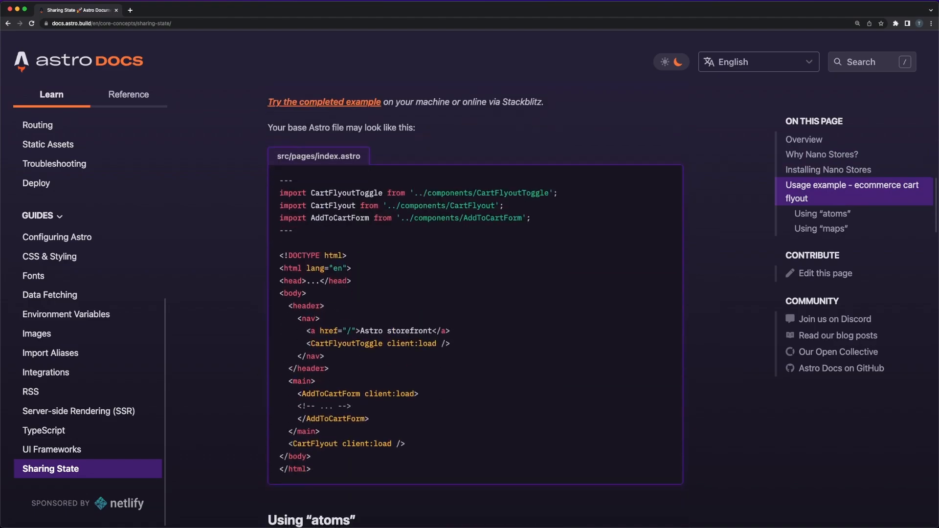